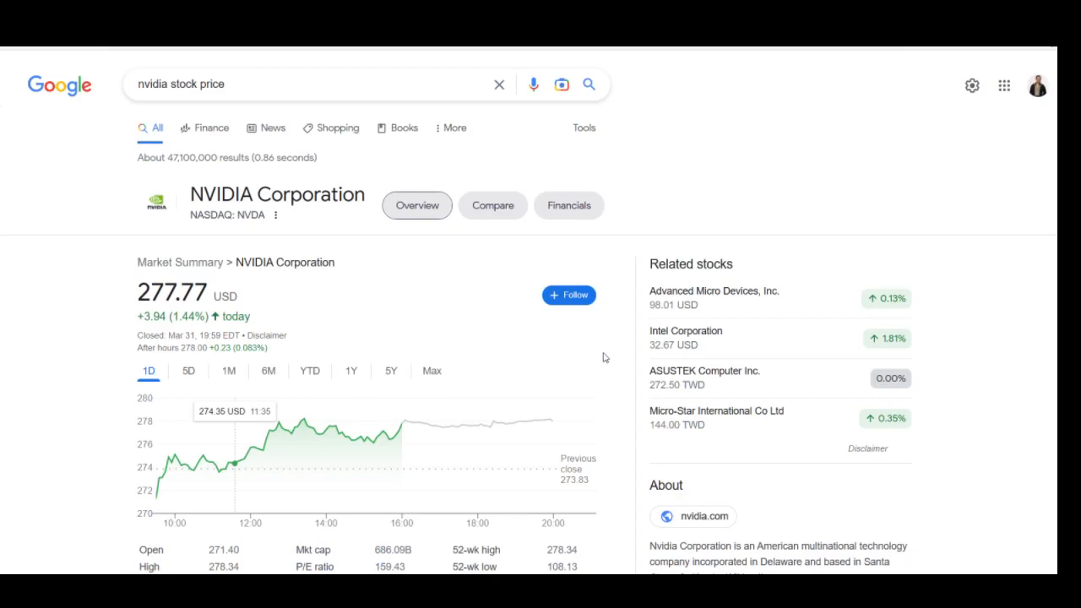
{"action": "mouse_move", "coordinate": [319, 379]}
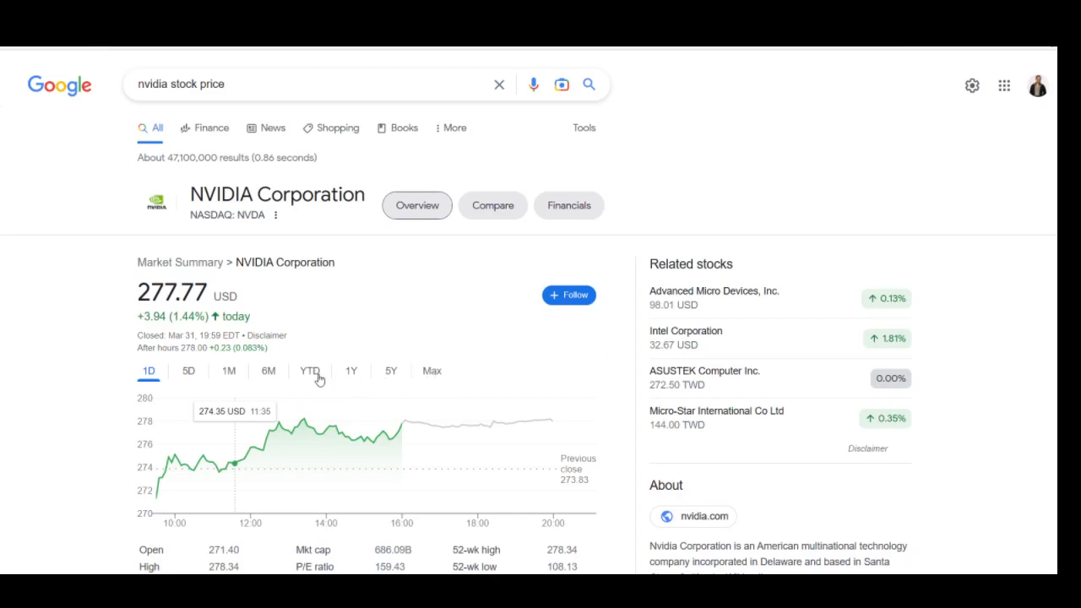
Step: Switch NVIDIA's stock price chart from YTD to the 1-year range
{"action": "left_click", "coordinate": [309, 371]}
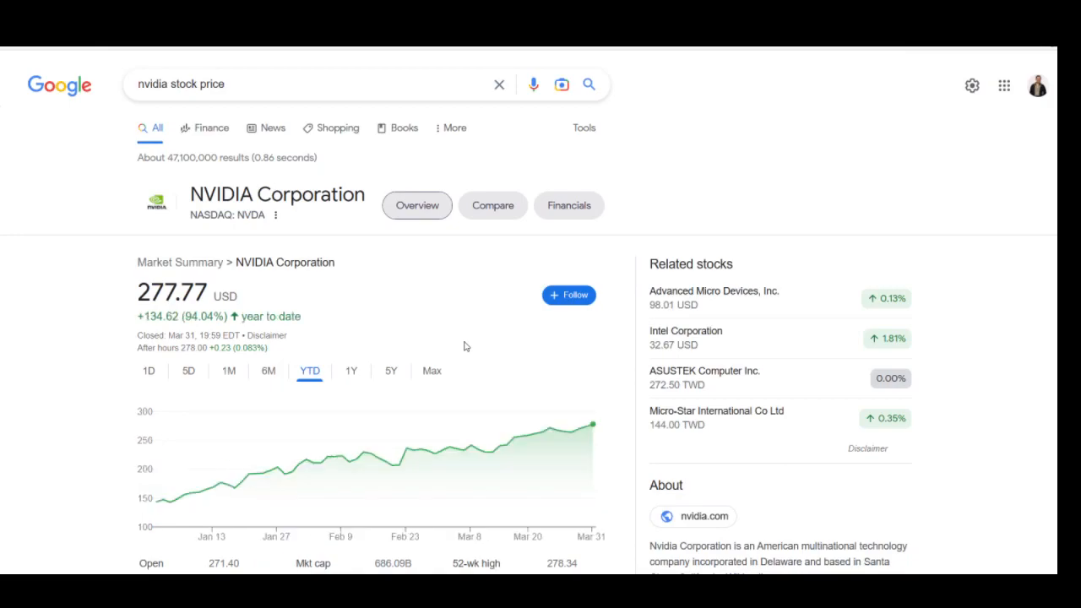
{"action": "left_click", "coordinate": [351, 370]}
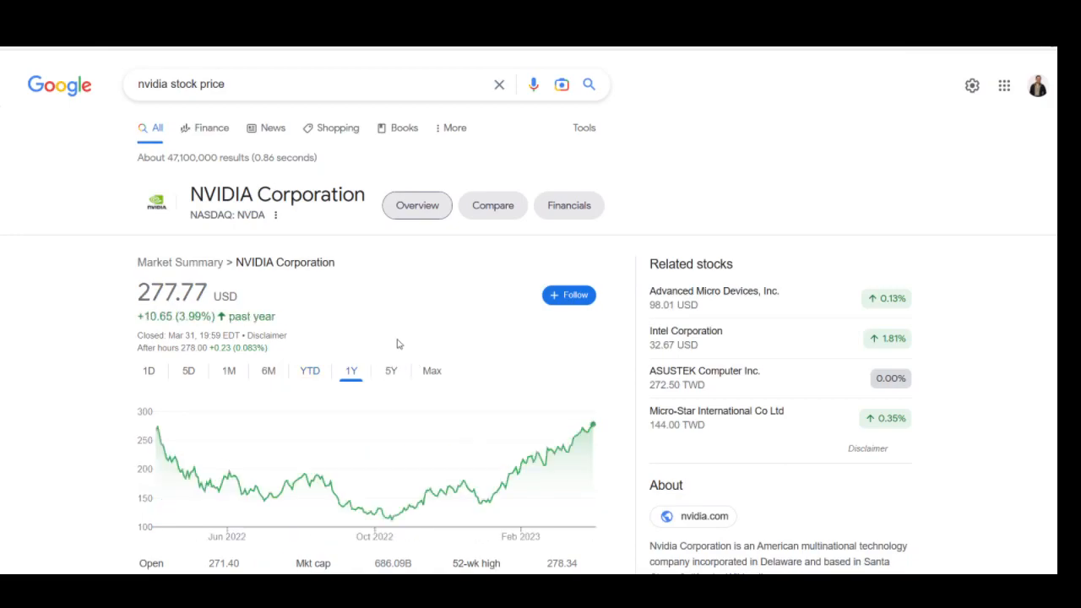
{"action": "mouse_move", "coordinate": [405, 339]}
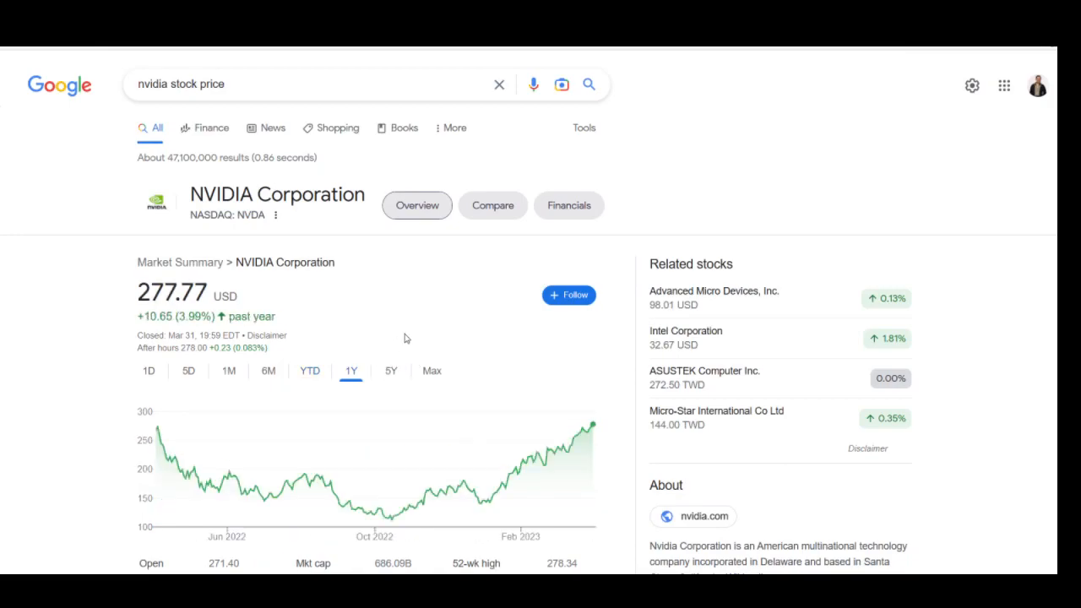
{"action": "left_click", "coordinate": [390, 370]}
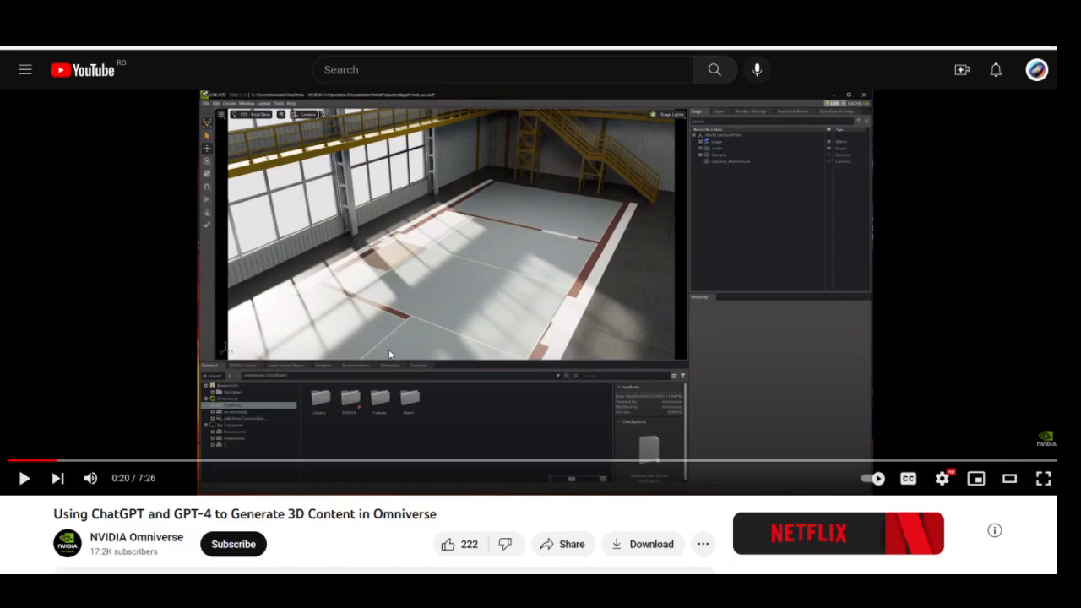
Step: Scroll down to the description with views, date, hashtags and Omniverse links
{"action": "scroll", "scroll_direction": "down", "scroll_amount": 3}
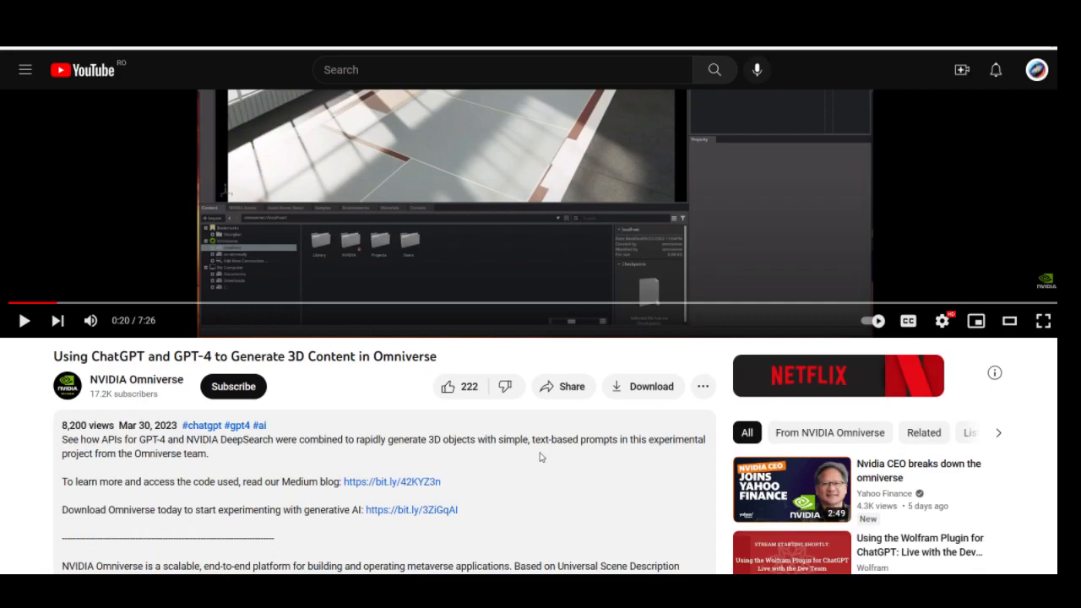
{"action": "mouse_move", "coordinate": [640, 459]}
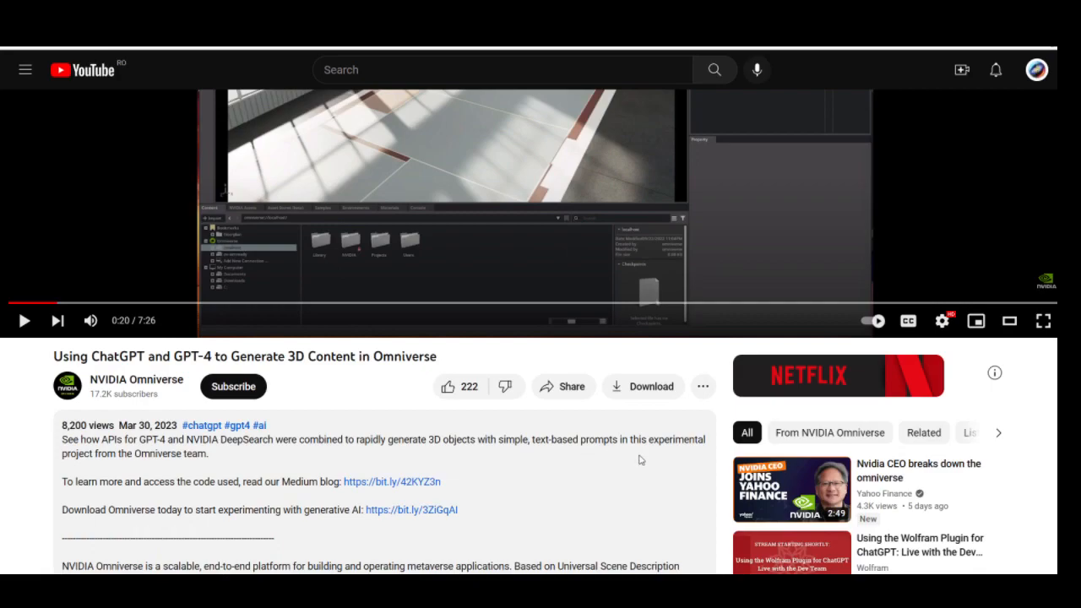
{"action": "mouse_move", "coordinate": [644, 458]}
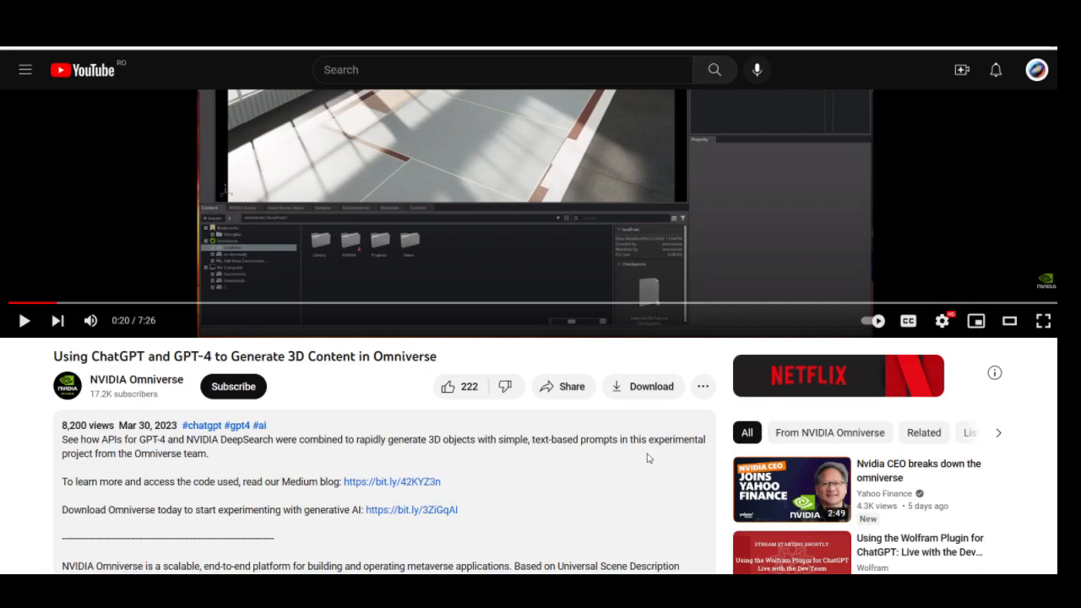
Step: Play the demo to show the empty warehouse floor through Camera_Warehouse
{"action": "left_click", "coordinate": [1042, 320]}
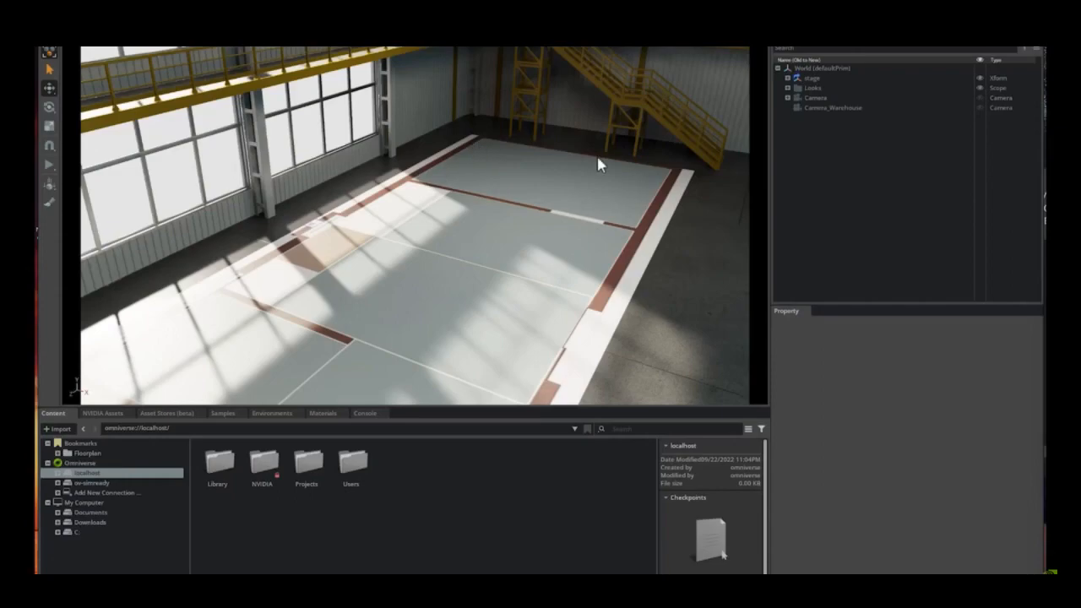
{"action": "mouse_move", "coordinate": [344, 315]}
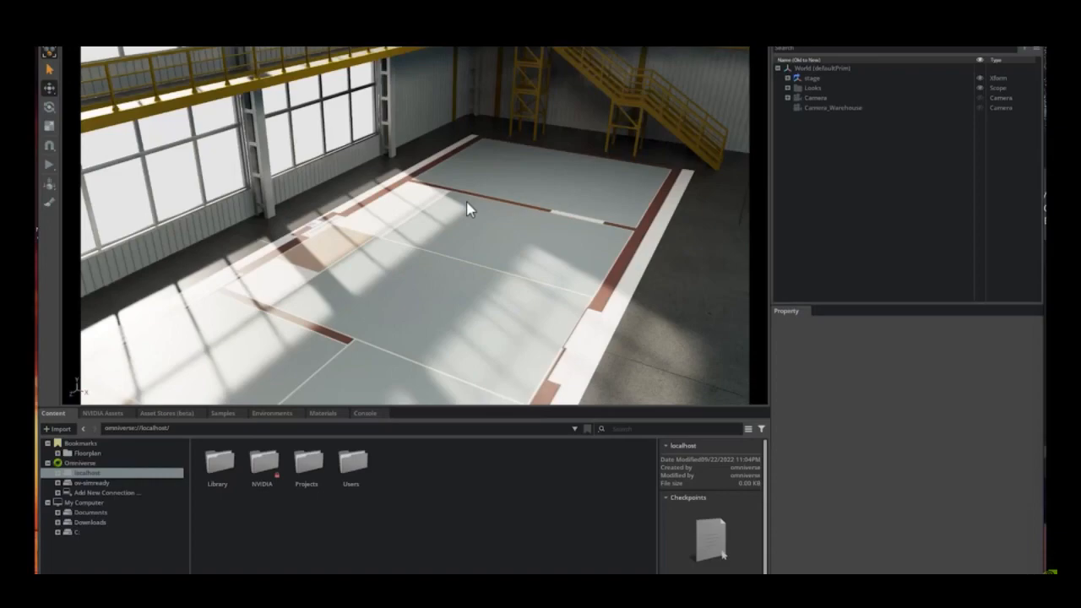
{"action": "mouse_move", "coordinate": [469, 210]}
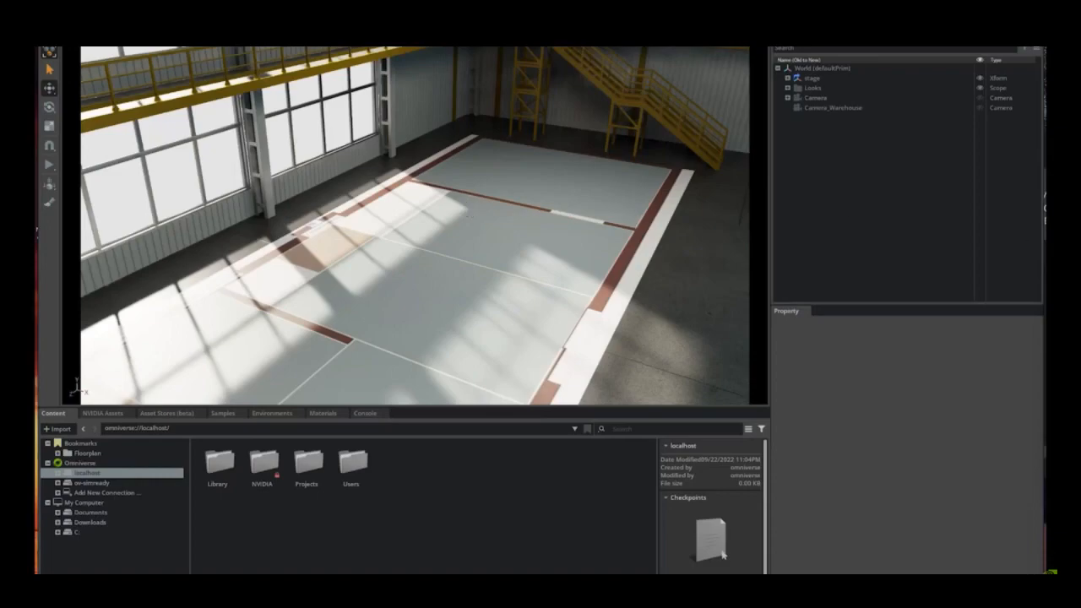
{"action": "mouse_move", "coordinate": [205, 51]}
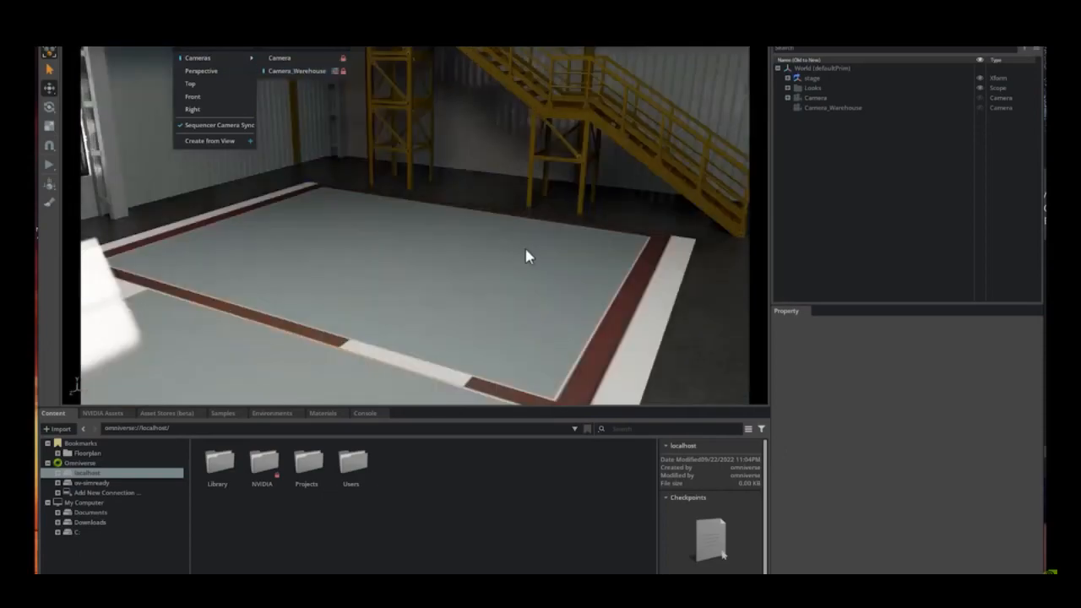
{"action": "mouse_move", "coordinate": [340, 213]}
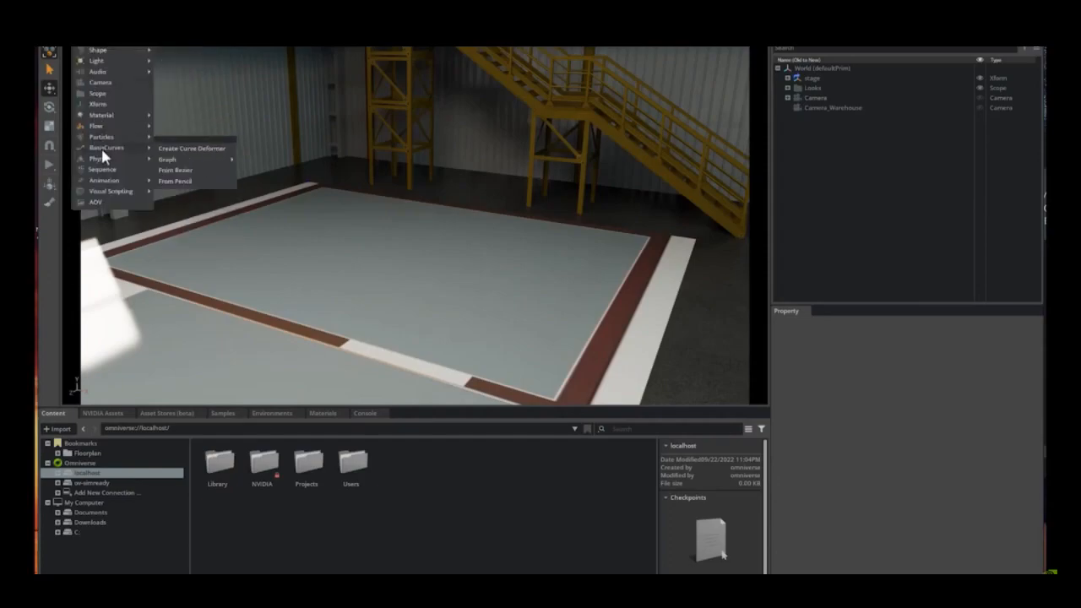
Step: Draw a closed From Pencil outline around the warehouse floor area
{"action": "left_click", "coordinate": [175, 181]}
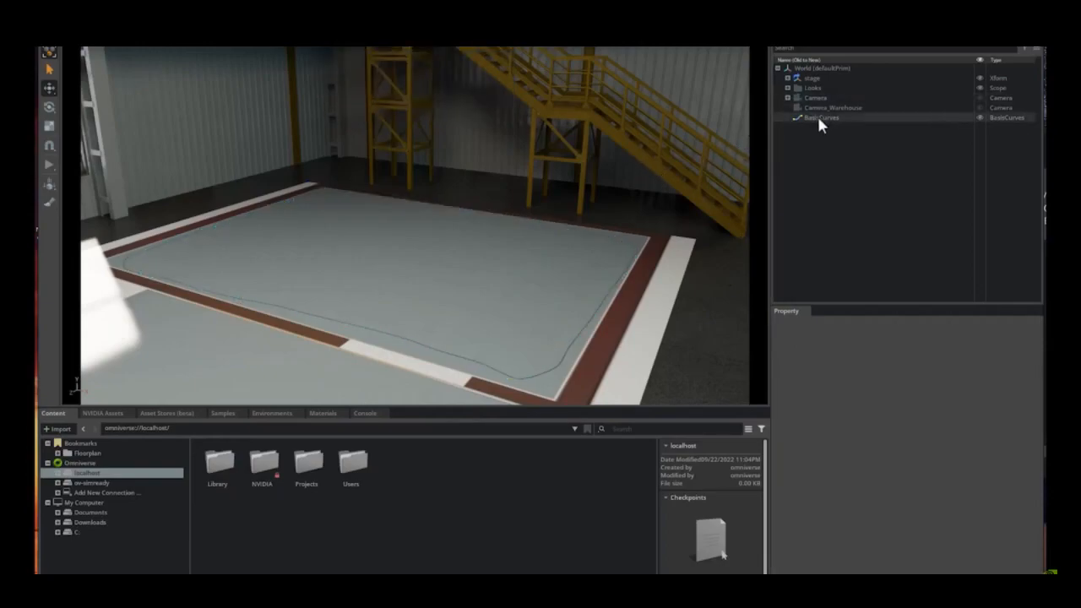
Step: Select BasisCurves and generate common warehouse items for the 'Warehouse' area
{"action": "left_click", "coordinate": [821, 117]}
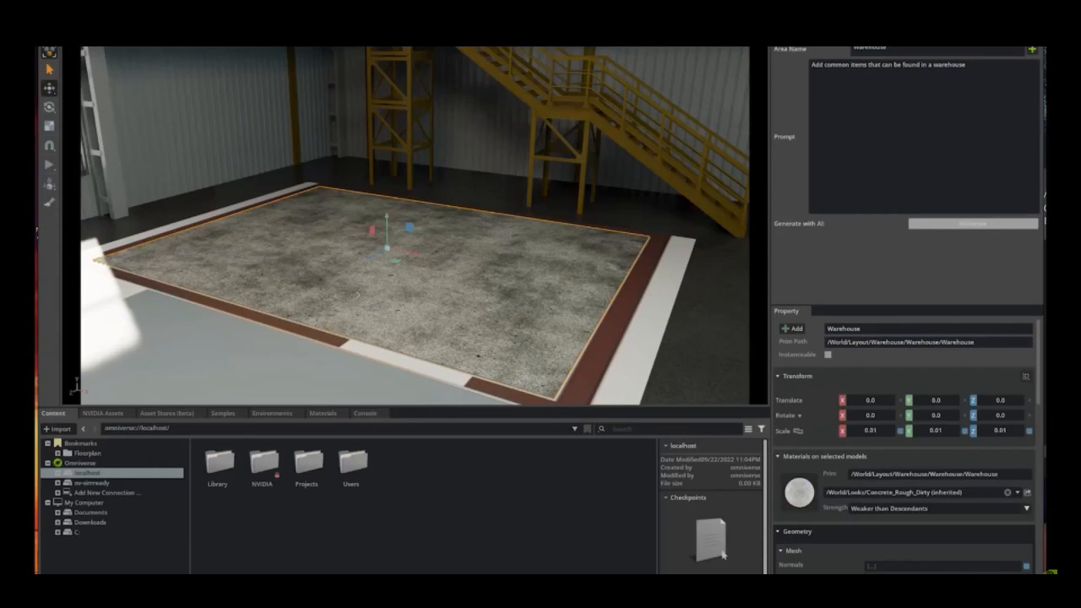
{"action": "left_click", "coordinate": [972, 224]}
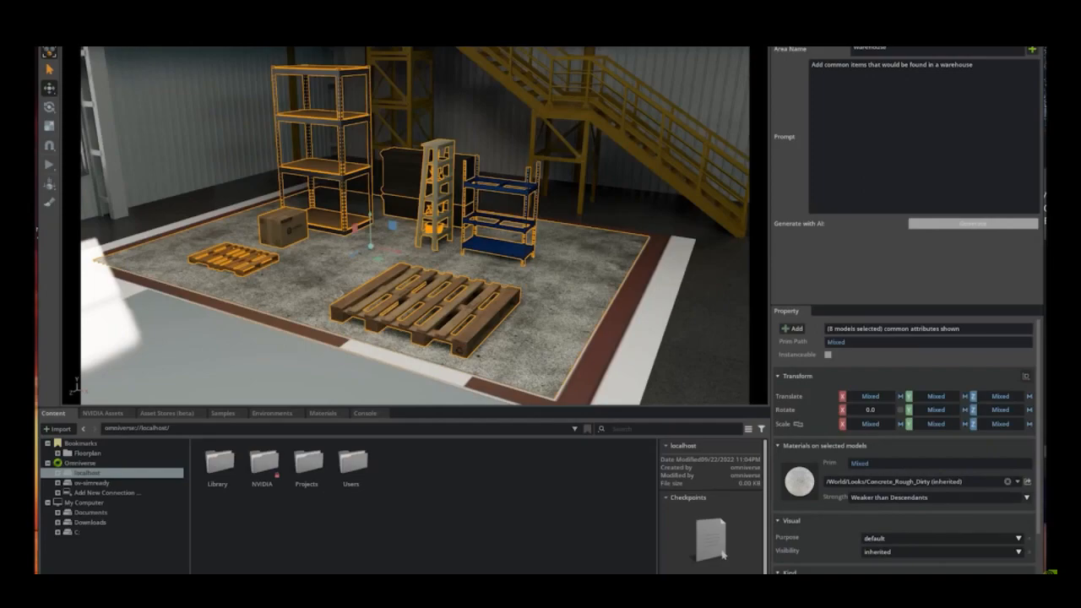
{"action": "mouse_move", "coordinate": [759, 236]}
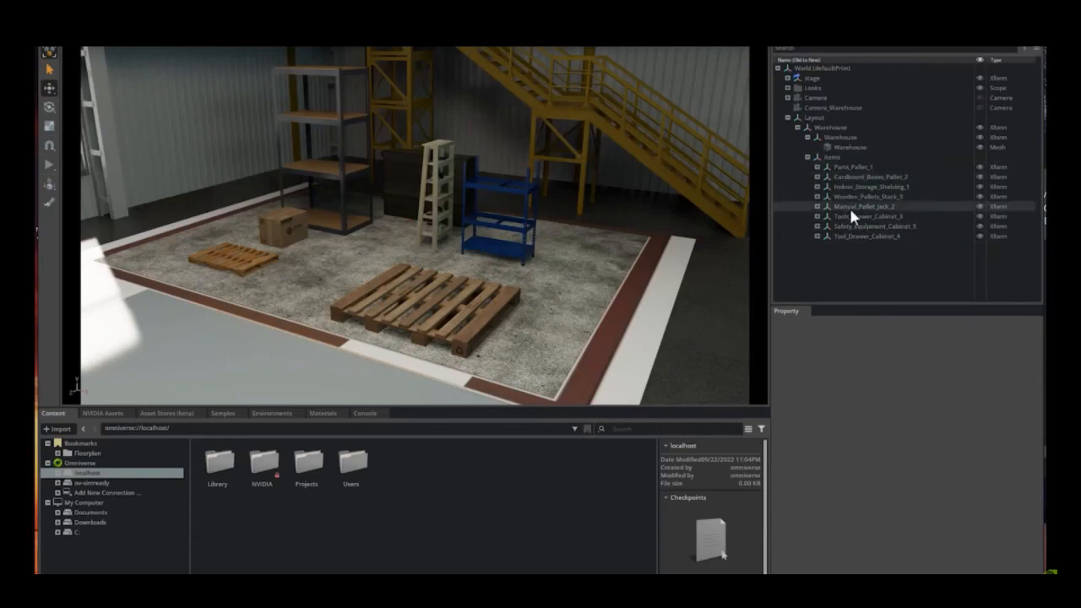
Step: Inspect Parts_Pallet_1, Cardboard_Boxes_Pallet_2, Manual_Pallet_Jack_2 and the next generated item
{"action": "left_click", "coordinate": [852, 166]}
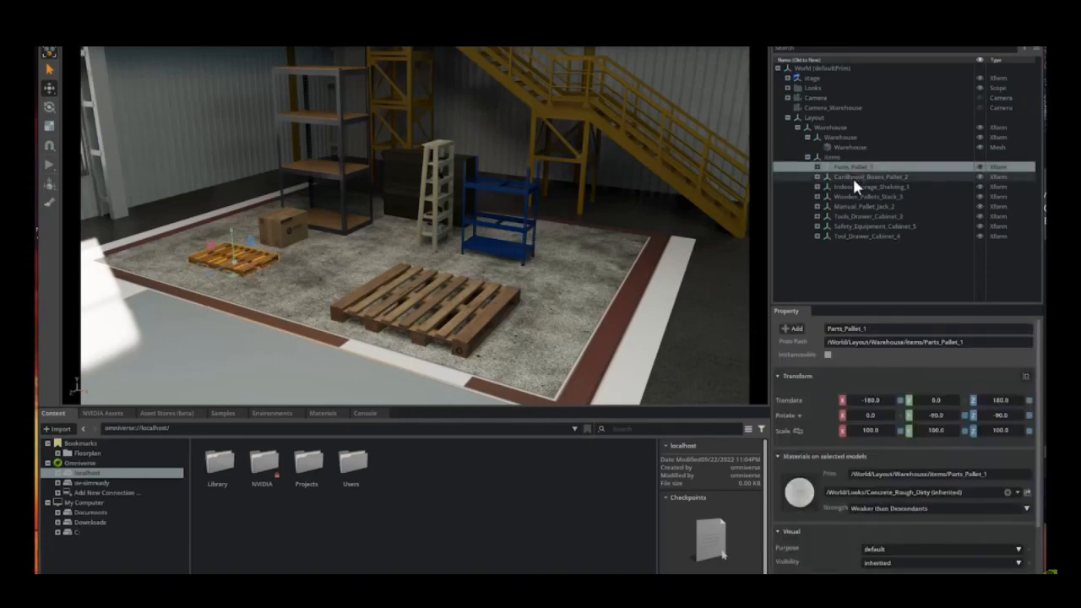
{"action": "left_click", "coordinate": [870, 175]}
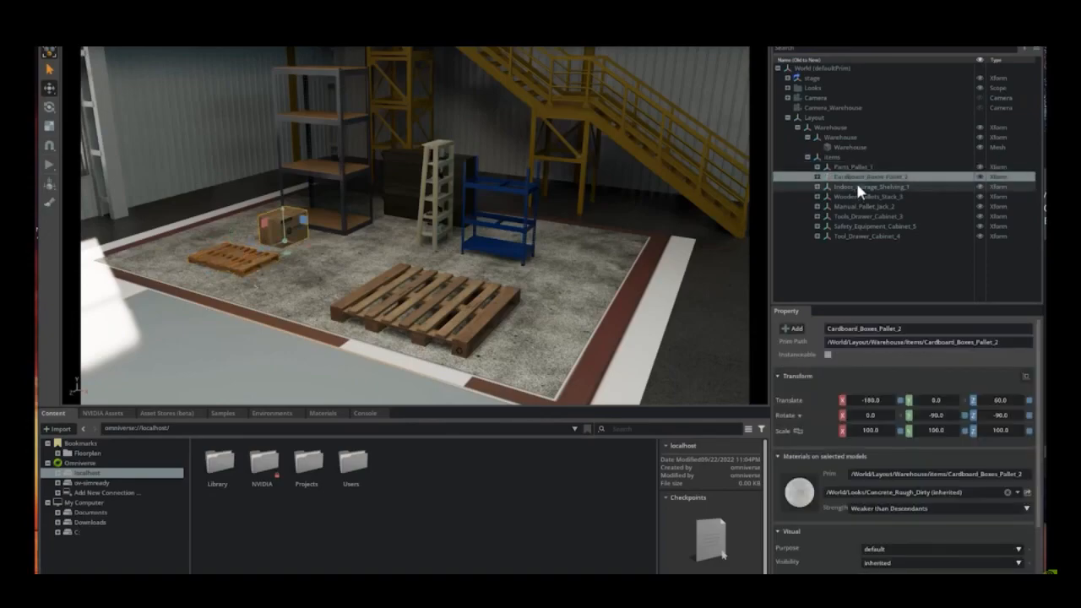
{"action": "left_click", "coordinate": [866, 206]}
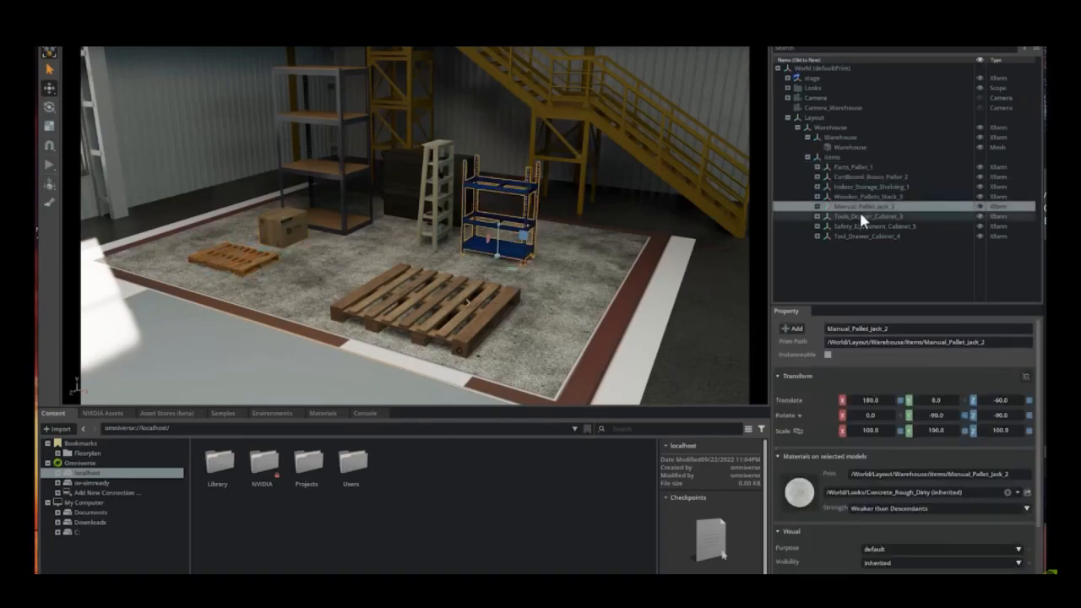
{"action": "left_click", "coordinate": [862, 217]}
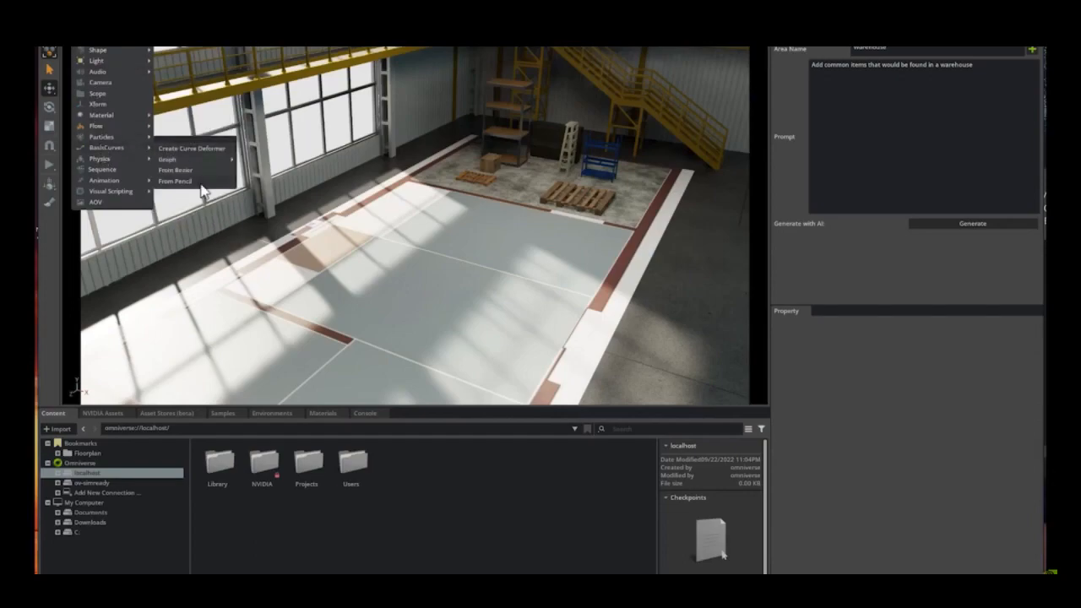
Step: Start a second pencil curve over the empty front floor area
{"action": "left_click", "coordinate": [175, 180]}
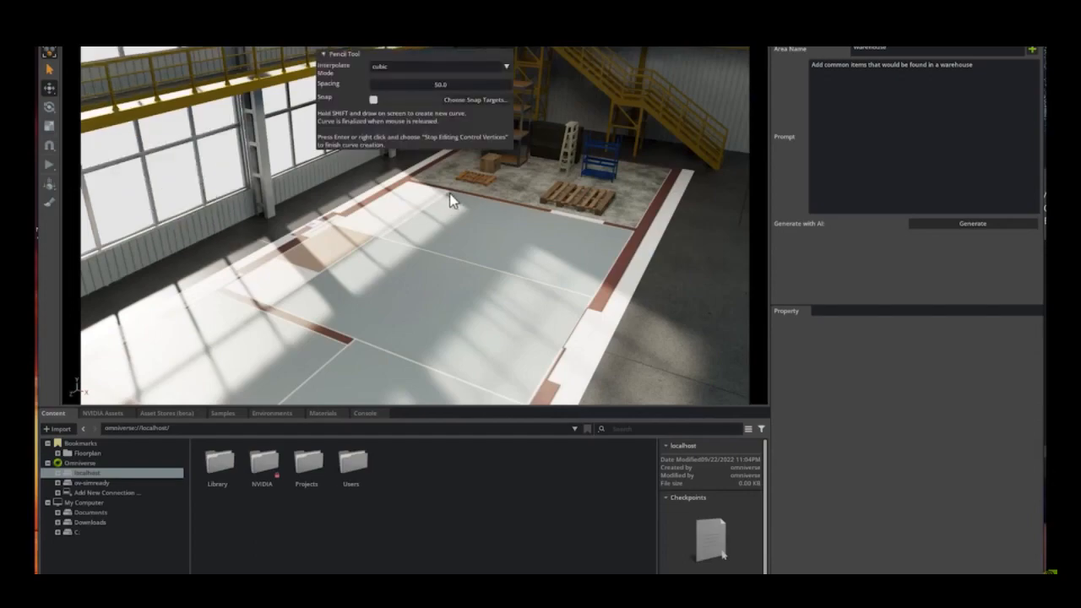
{"action": "mouse_move", "coordinate": [342, 288]}
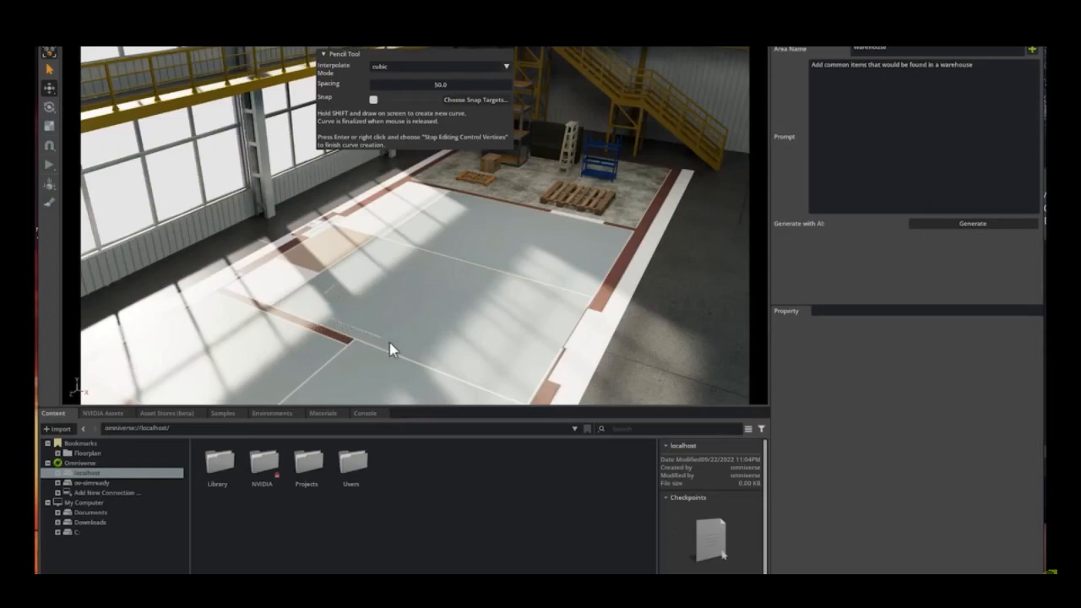
{"action": "mouse_move", "coordinate": [541, 369]}
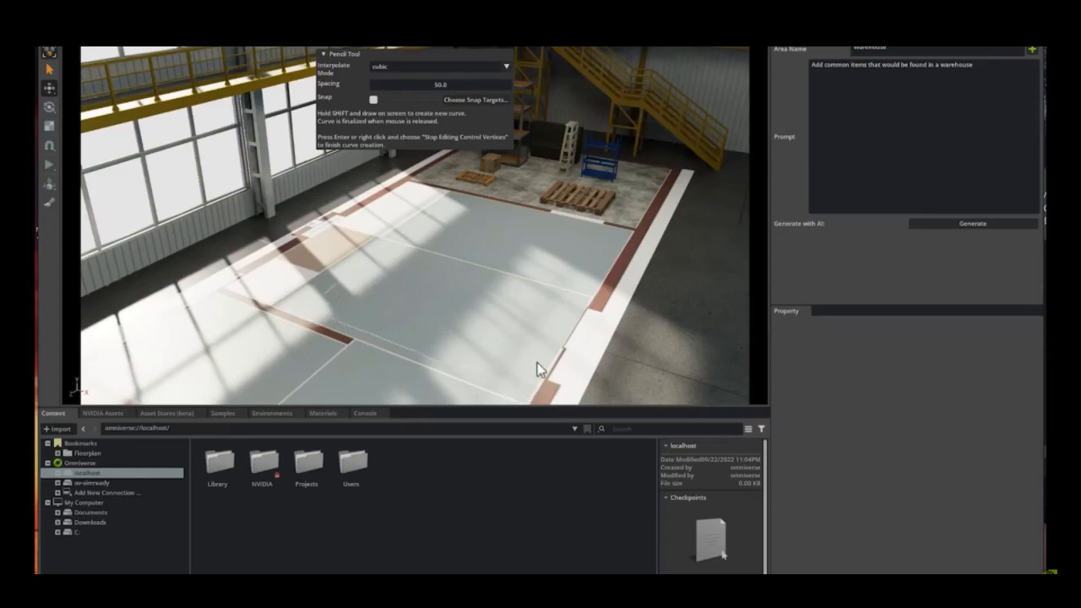
{"action": "mouse_move", "coordinate": [626, 244]}
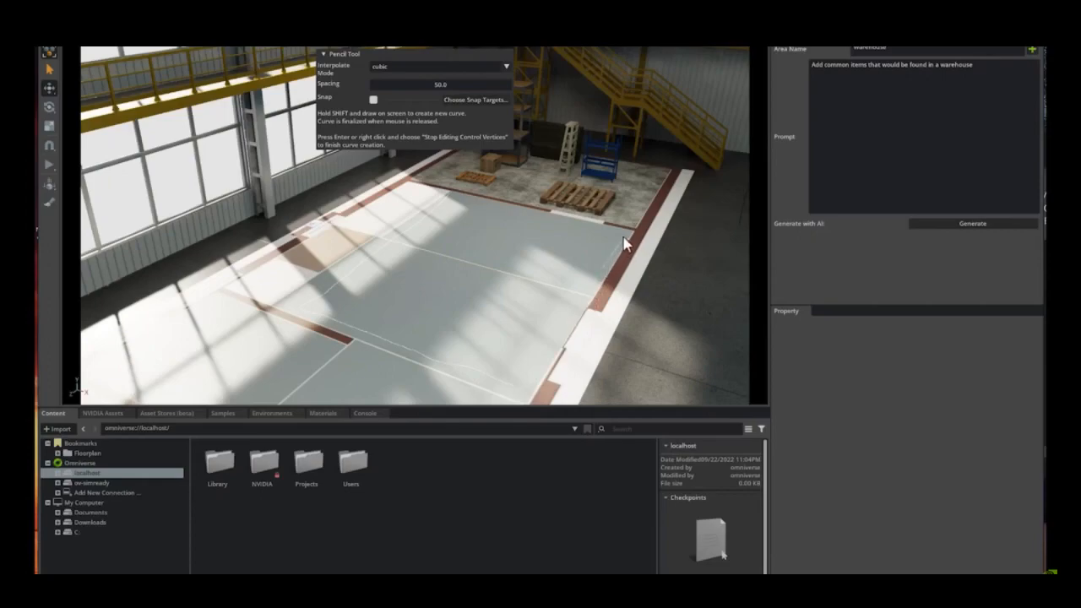
{"action": "mouse_move", "coordinate": [496, 213]}
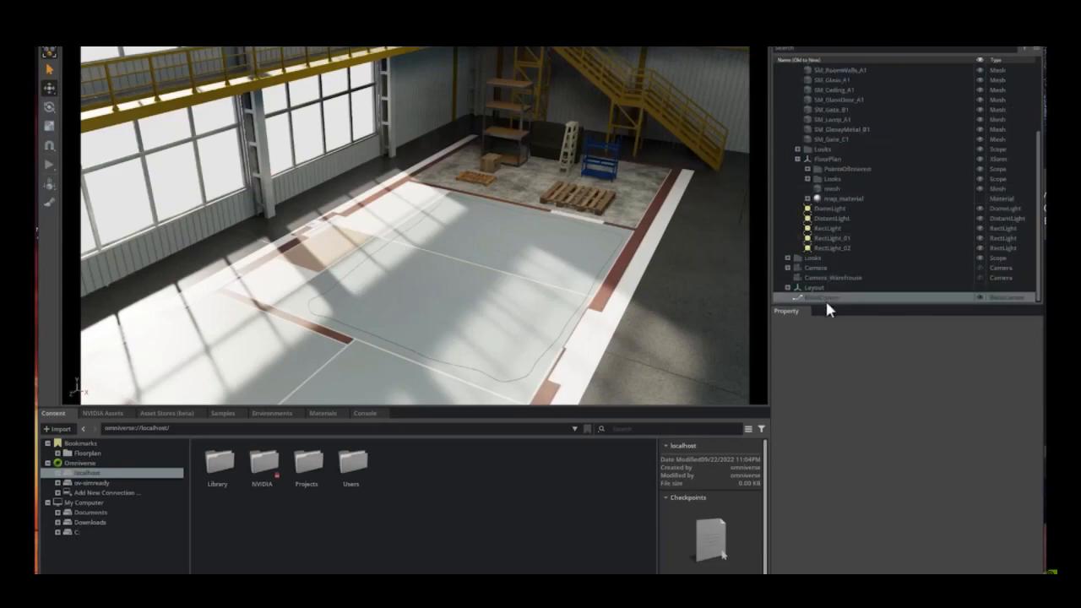
Step: Select the second curve and generate Reception furniture from its description
{"action": "left_click", "coordinate": [819, 298]}
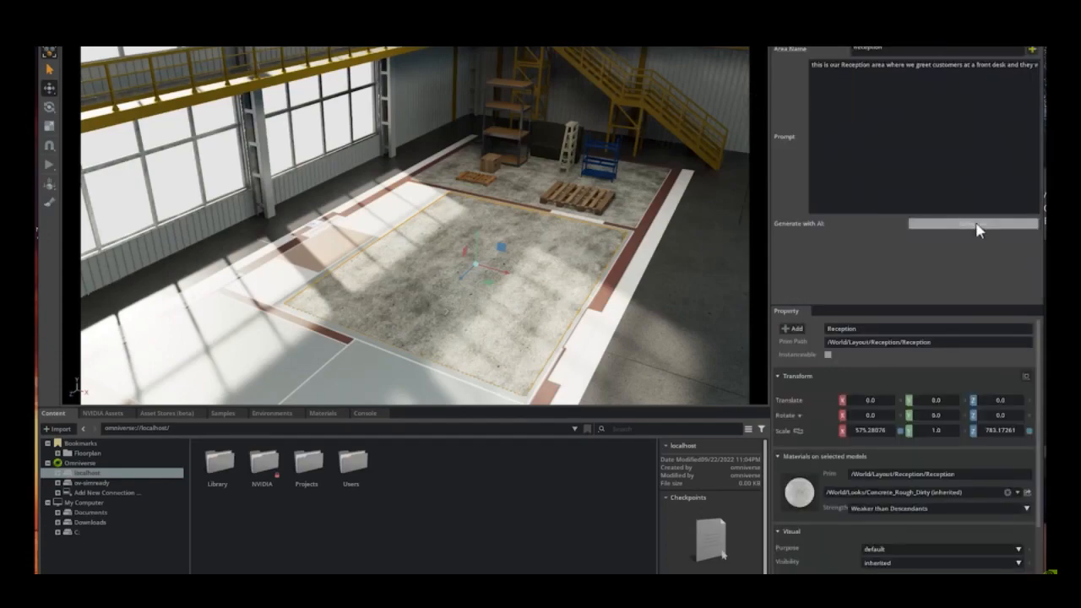
{"action": "left_click", "coordinate": [973, 223]}
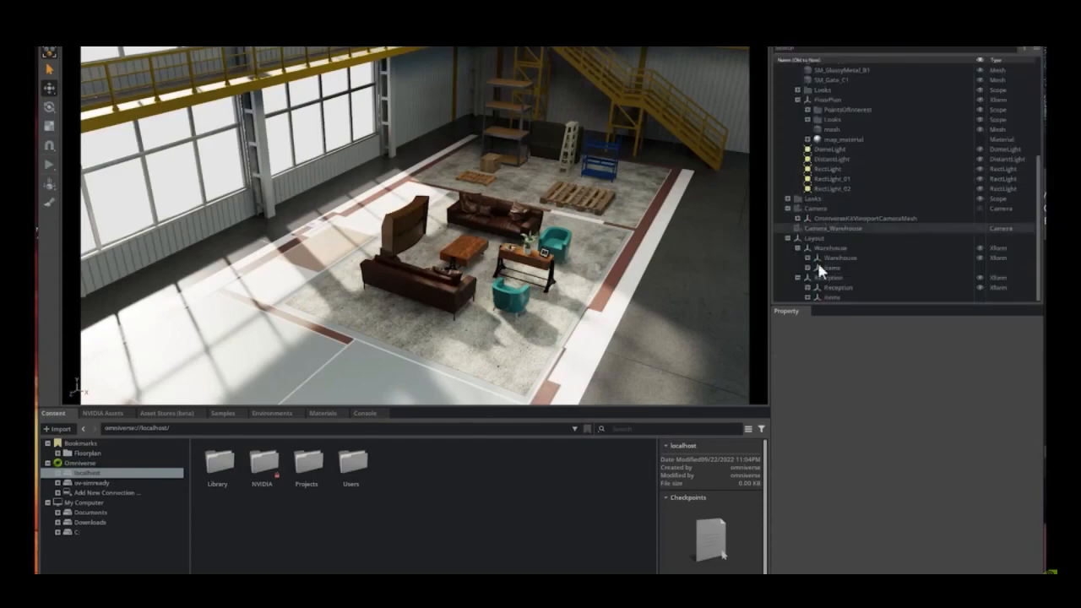
Step: Expand Reception's items and inspect the front desk, two sofas, coffee table and armchairs
{"action": "left_click", "coordinate": [798, 228]}
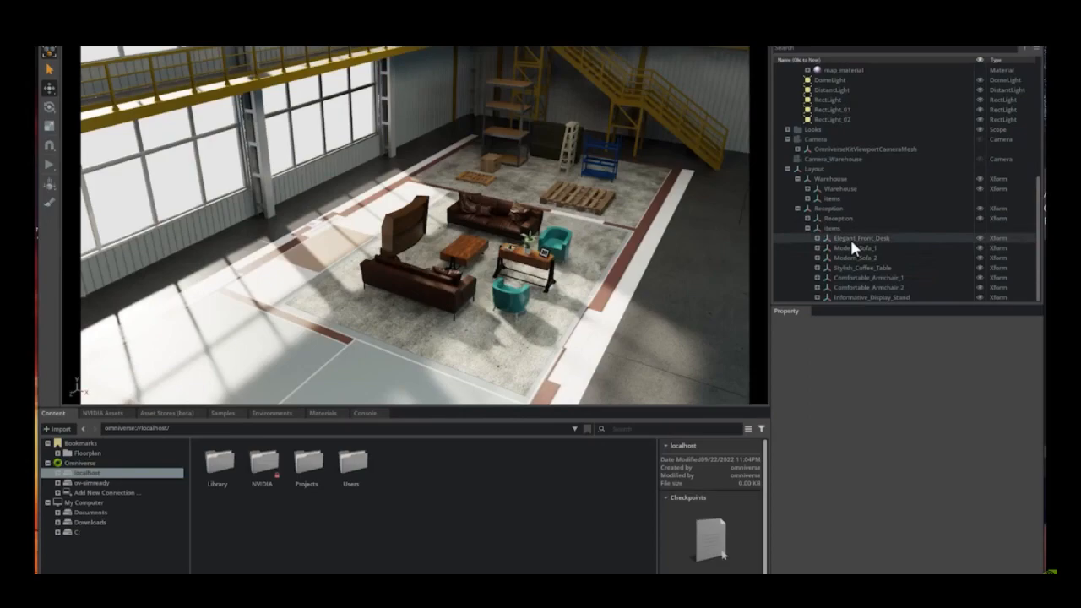
{"action": "left_click", "coordinate": [863, 237]}
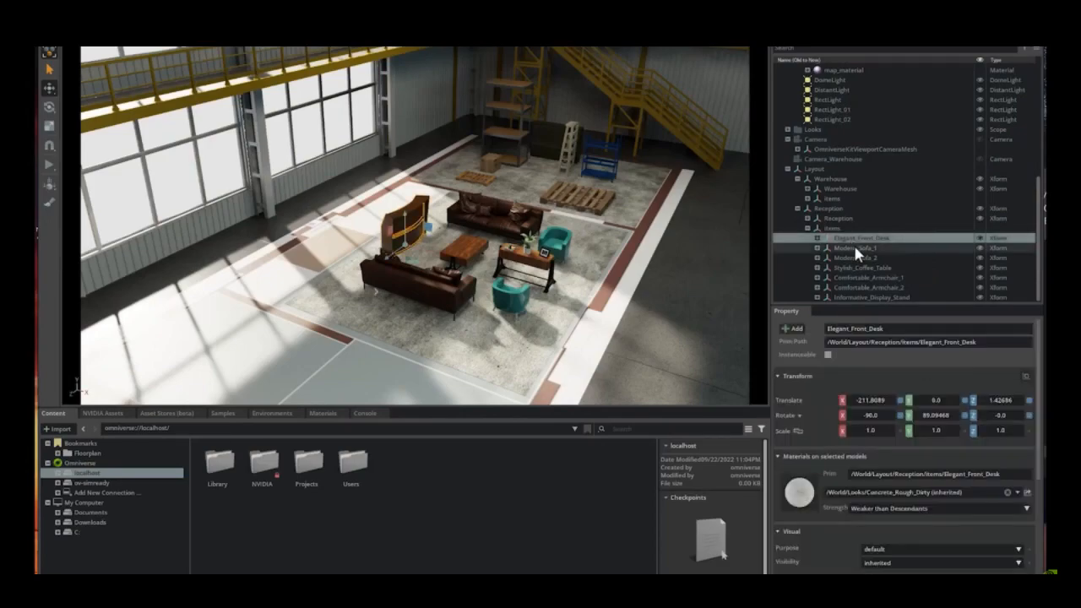
{"action": "left_click", "coordinate": [858, 248]}
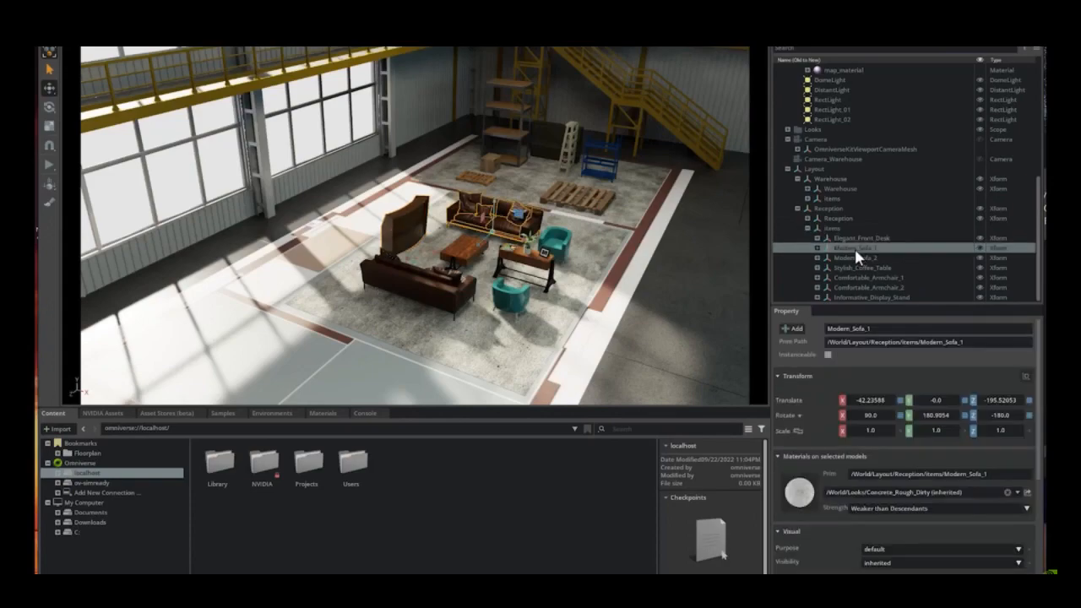
{"action": "left_click", "coordinate": [861, 258]}
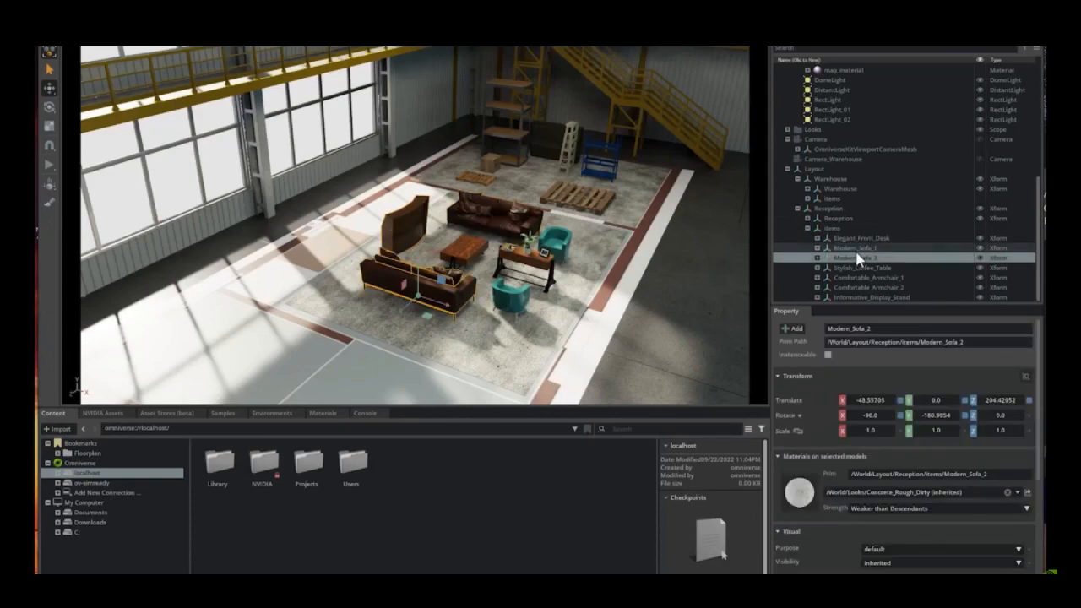
{"action": "left_click", "coordinate": [858, 268]}
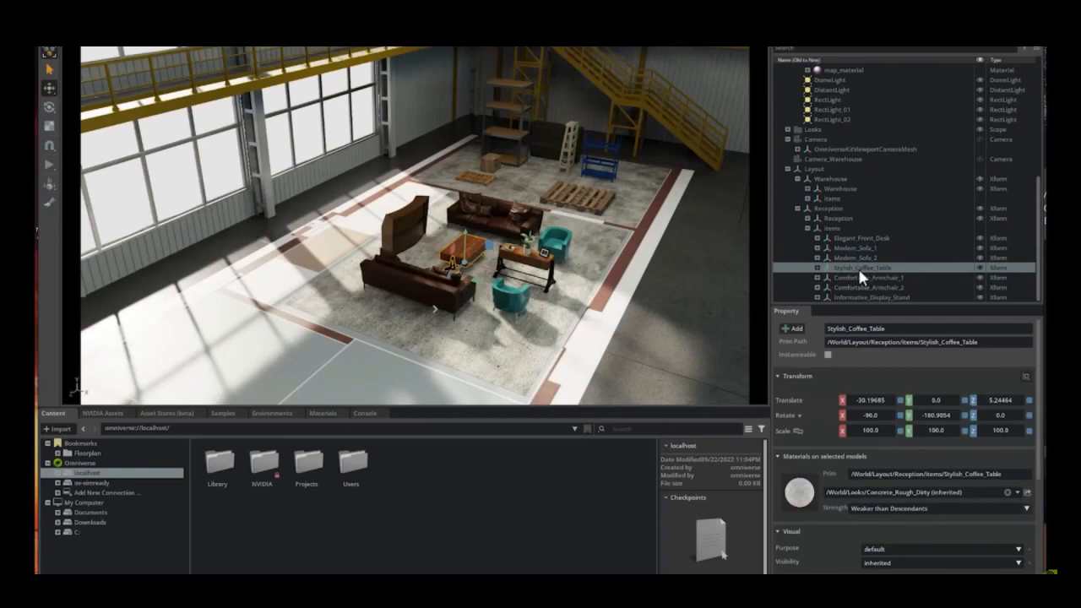
{"action": "left_click", "coordinate": [865, 287]}
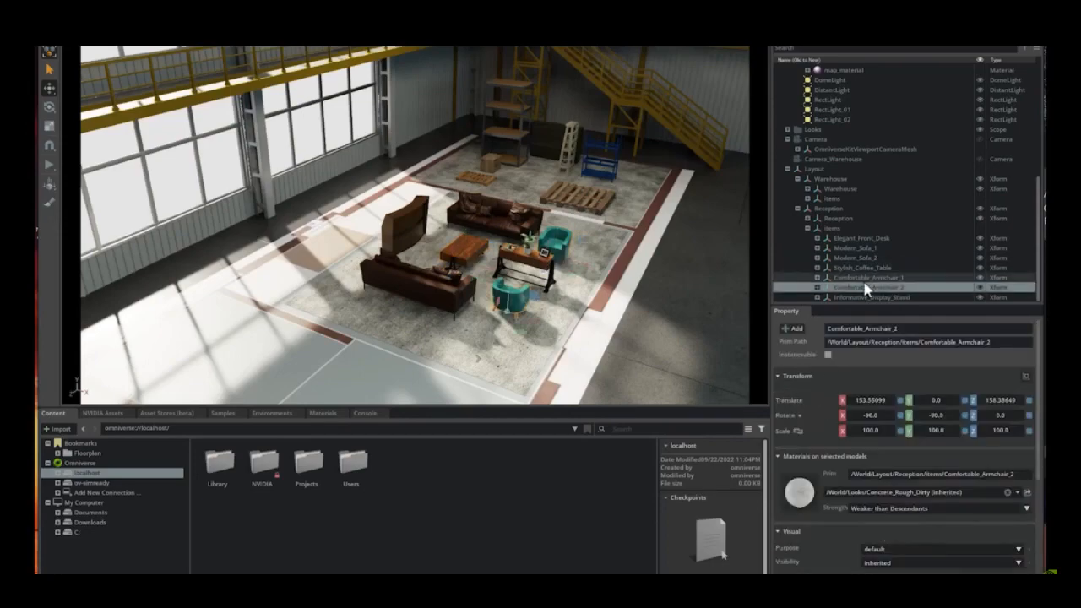
{"action": "left_click", "coordinate": [870, 296]}
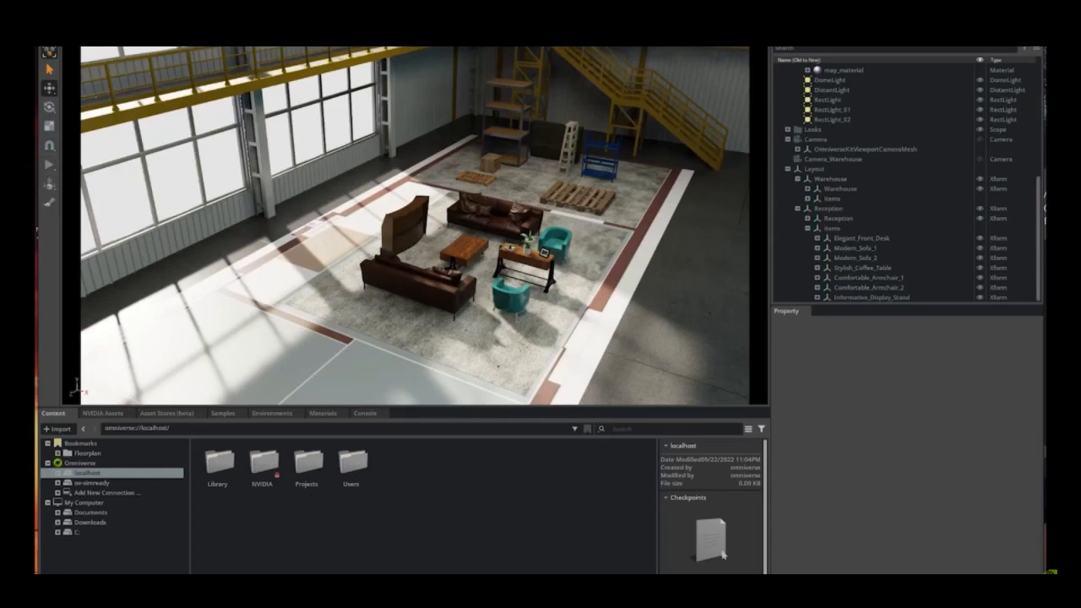
{"action": "mouse_move", "coordinate": [770, 348]}
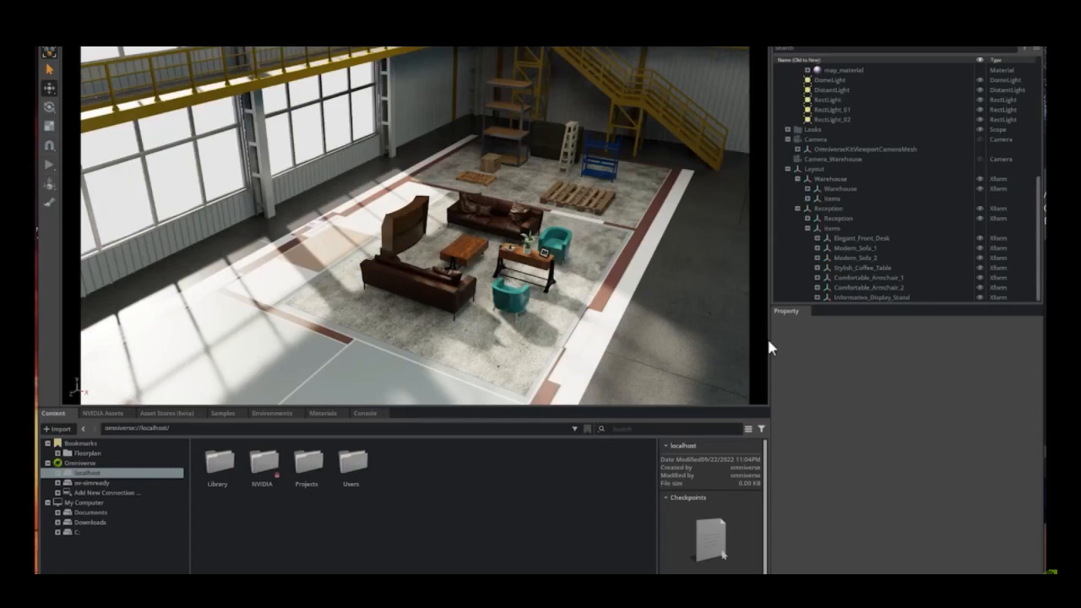
{"action": "mouse_move", "coordinate": [644, 299]}
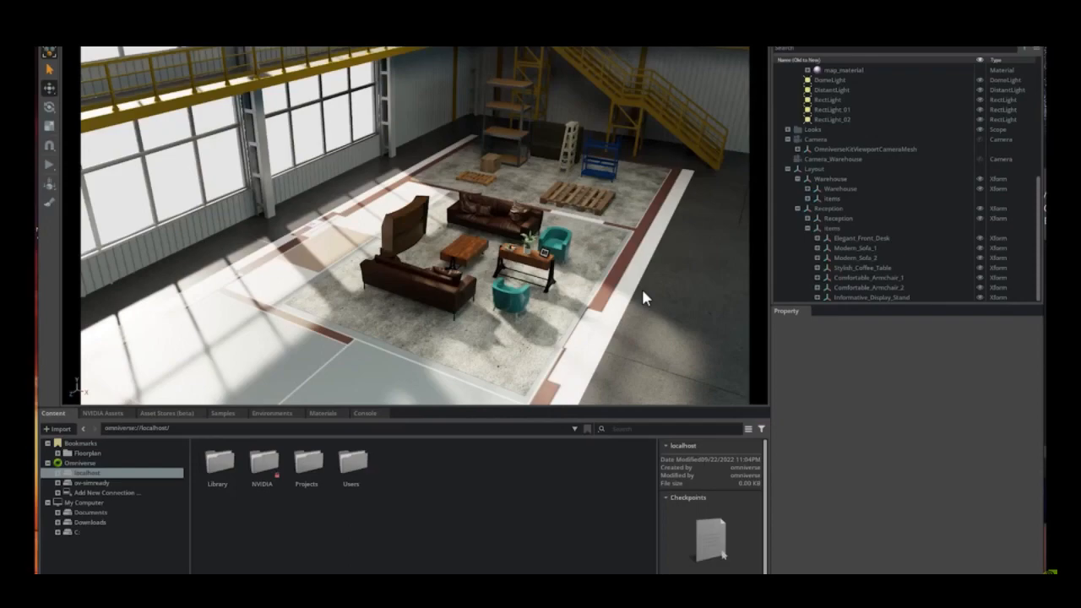
Step: Run a DeepSearch for 'chair', then refine it to 'office chair'
{"action": "left_click", "coordinate": [529, 89]}
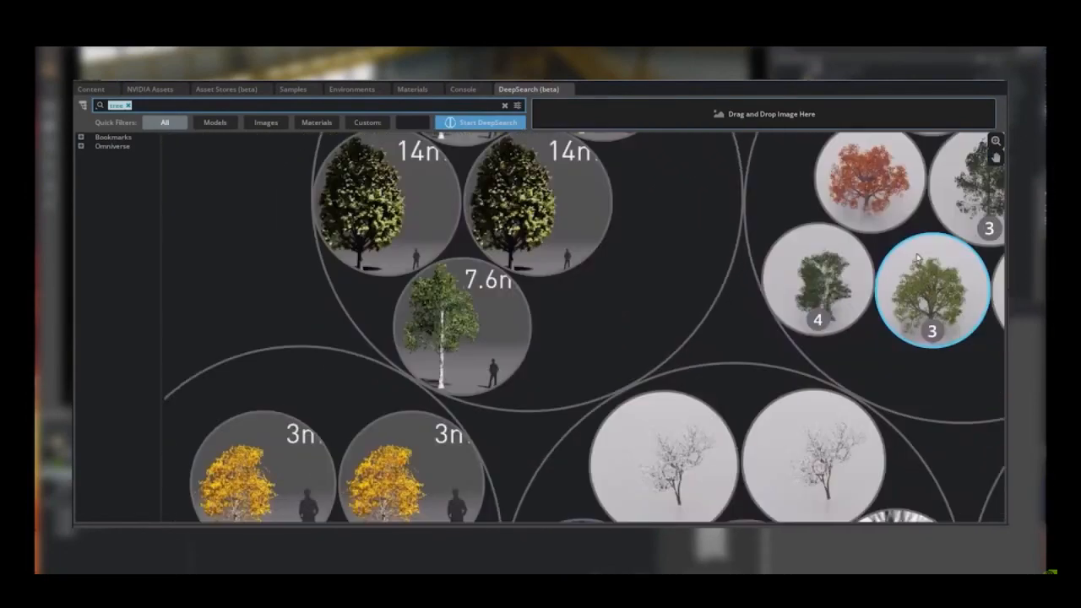
{"action": "type", "text": "chair"}
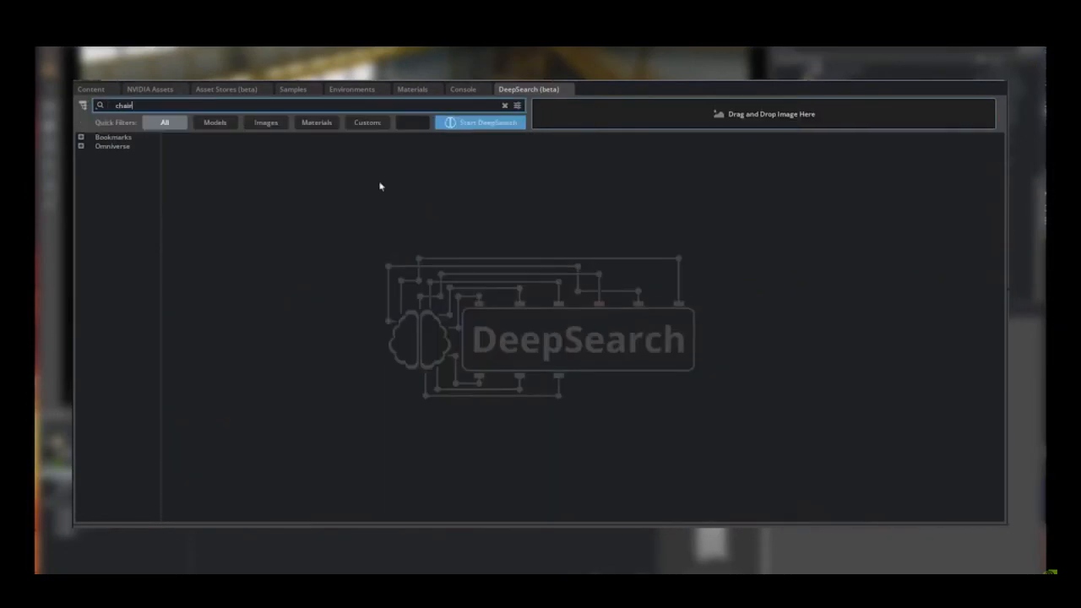
{"action": "left_click", "coordinate": [479, 122]}
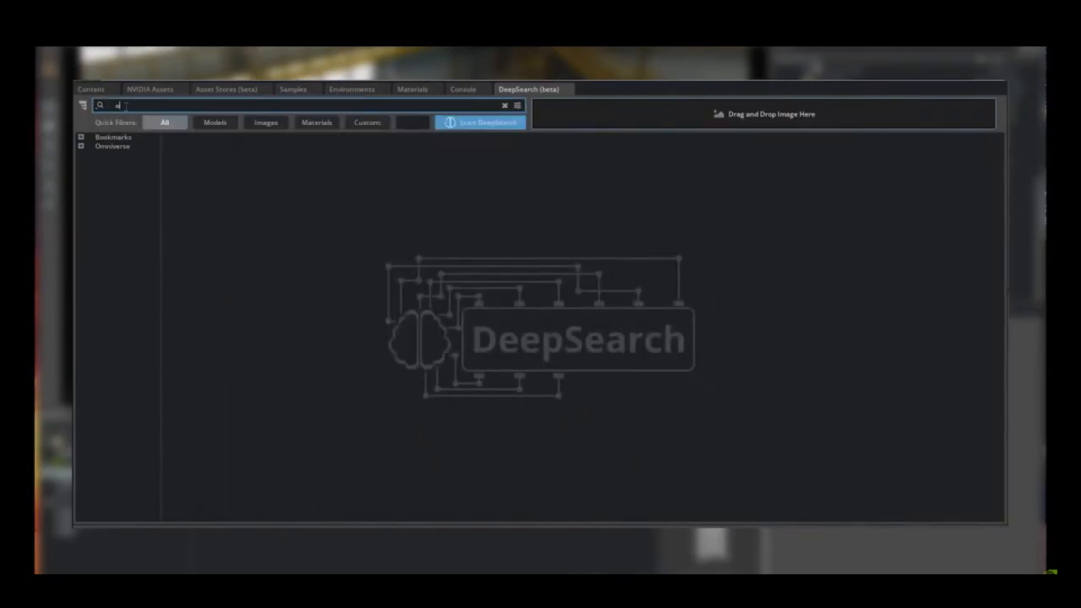
{"action": "type", "text": "office chair"}
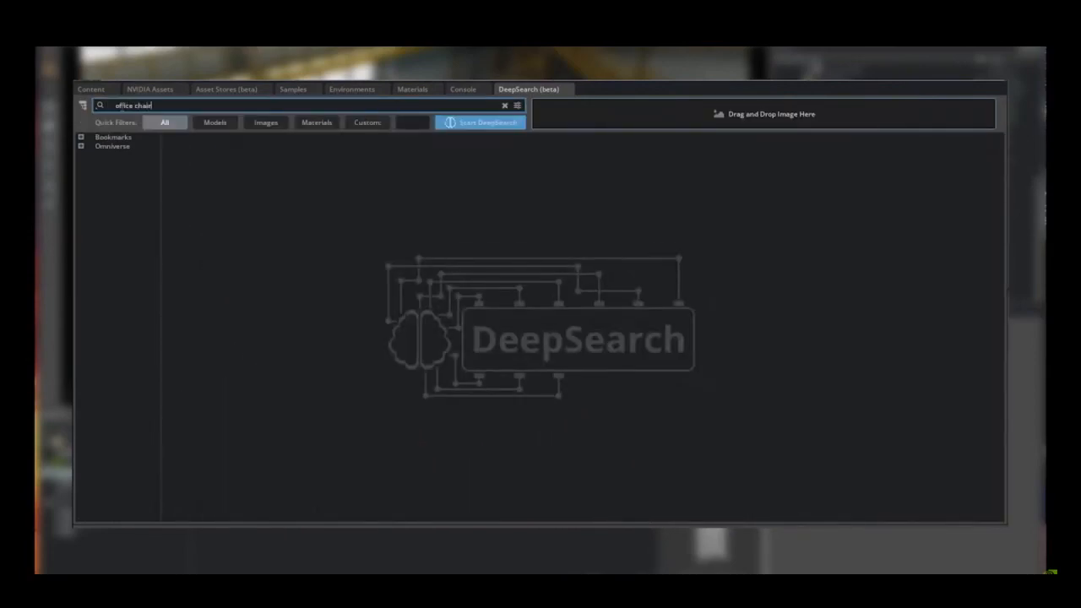
{"action": "left_click", "coordinate": [479, 122]}
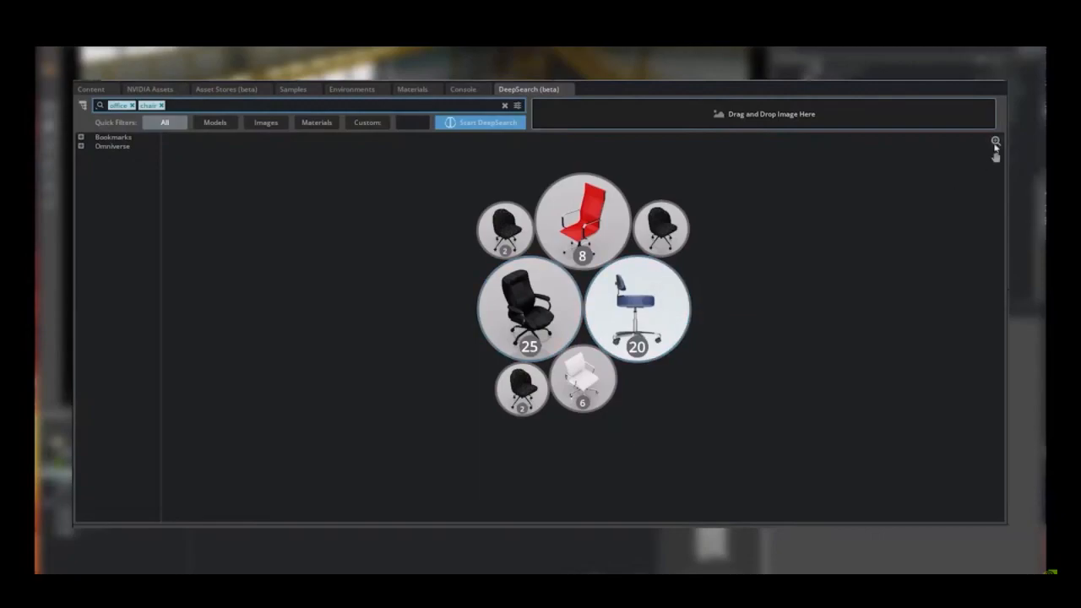
{"action": "left_click", "coordinate": [529, 310]}
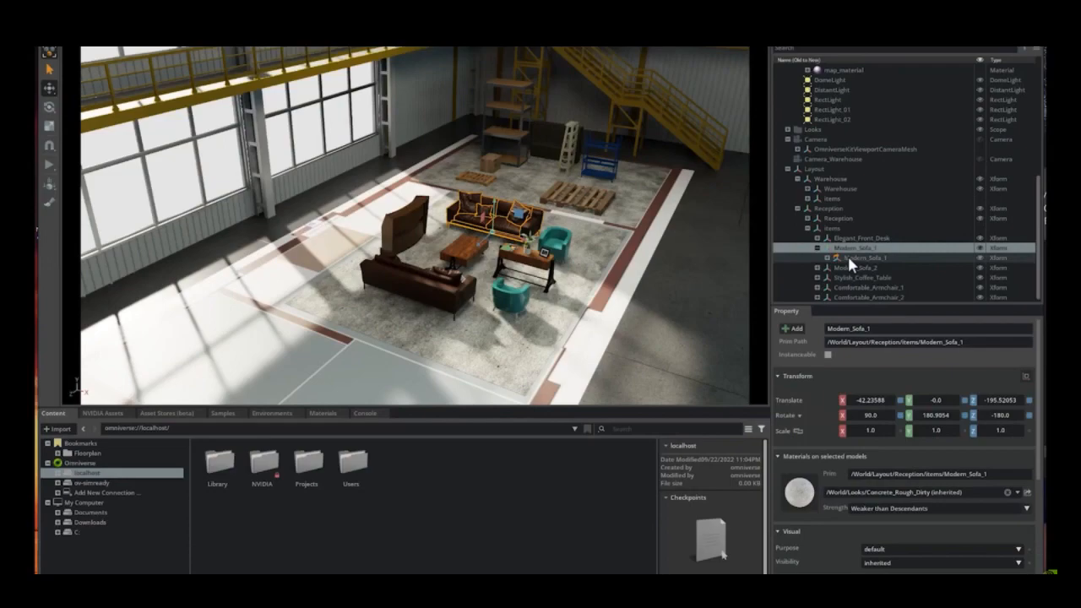
Step: Select the sofa prim nested under Modern_Sofa_1 in the Stage panel
{"action": "left_click", "coordinate": [862, 258]}
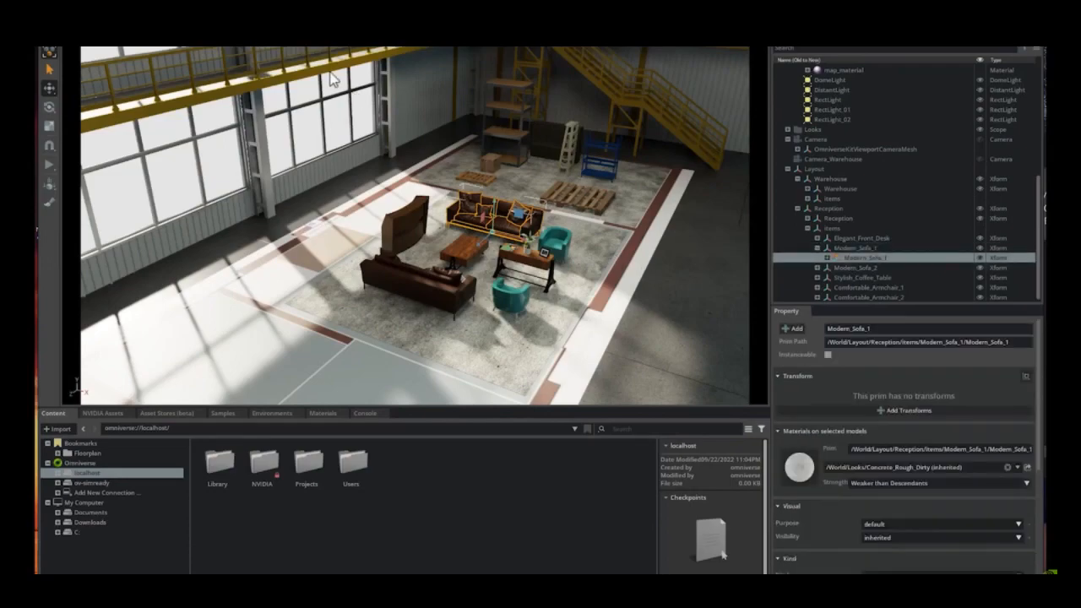
{"action": "left_click", "coordinate": [182, 58]}
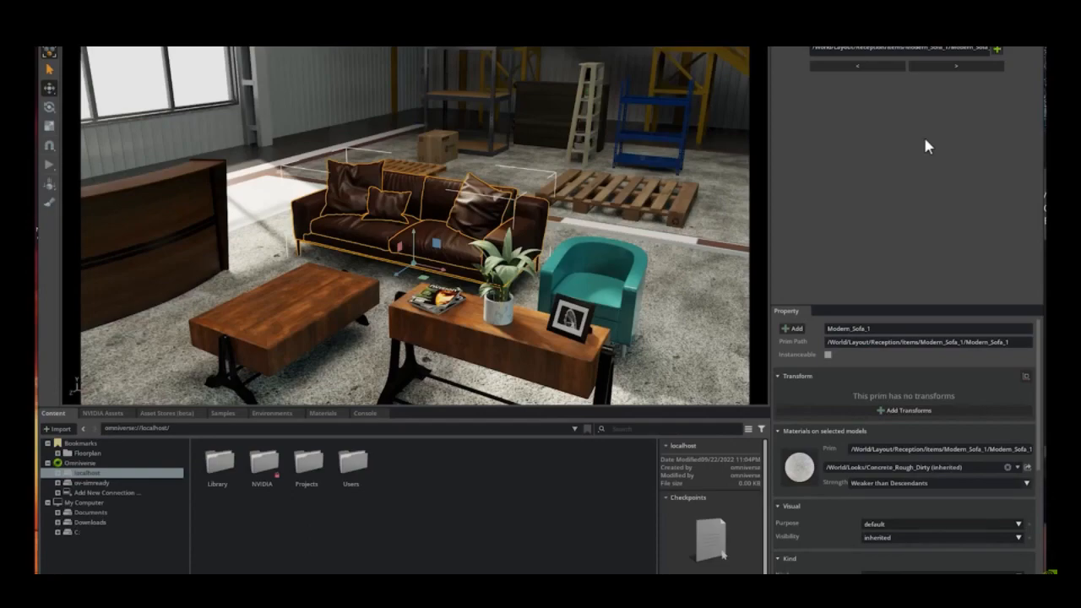
{"action": "mouse_move", "coordinate": [955, 66]}
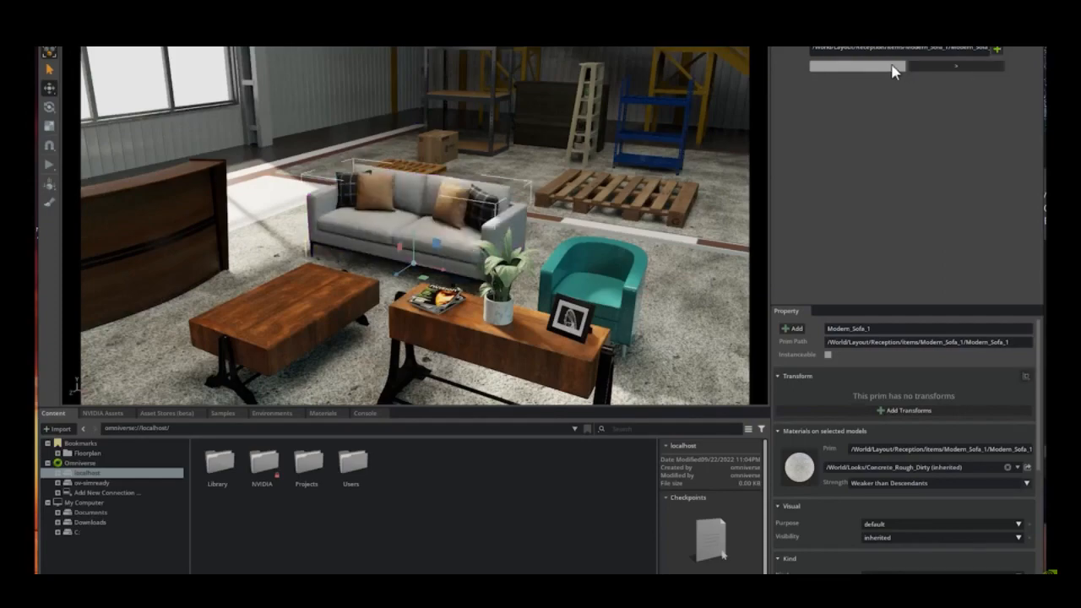
Step: Cycle the AI panel's alternative models to swap in a grey fabric sofa
{"action": "left_click", "coordinate": [955, 66]}
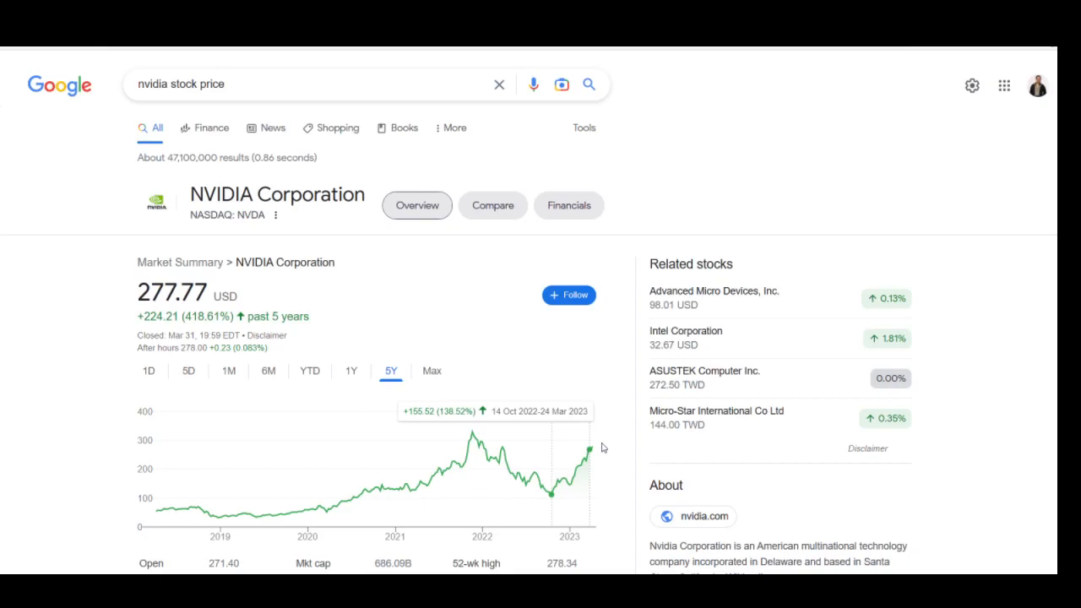
{"action": "mouse_move", "coordinate": [591, 447]}
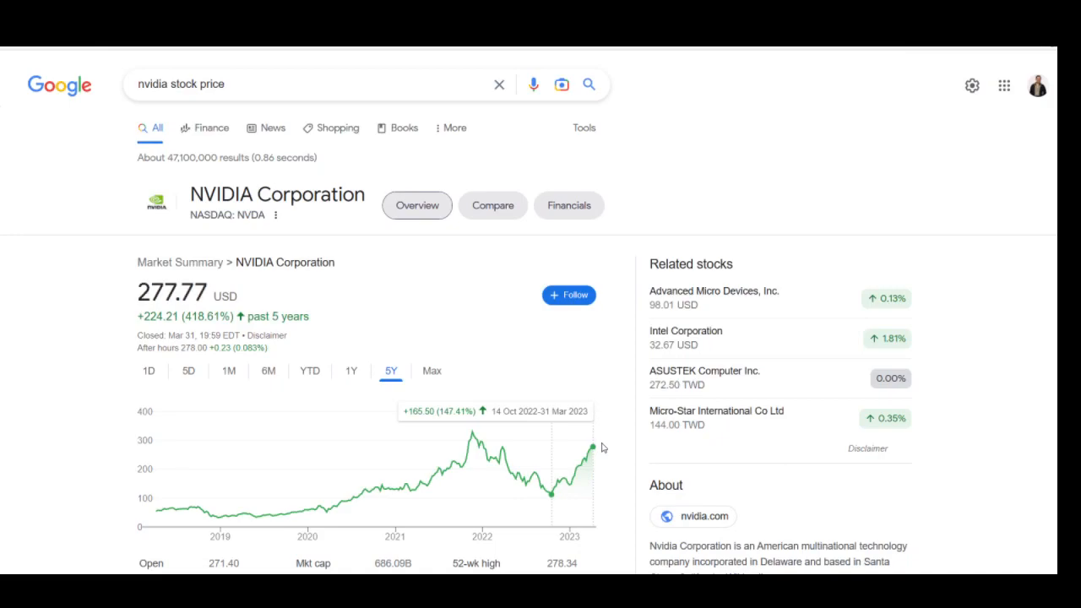
{"action": "mouse_move", "coordinate": [602, 453]}
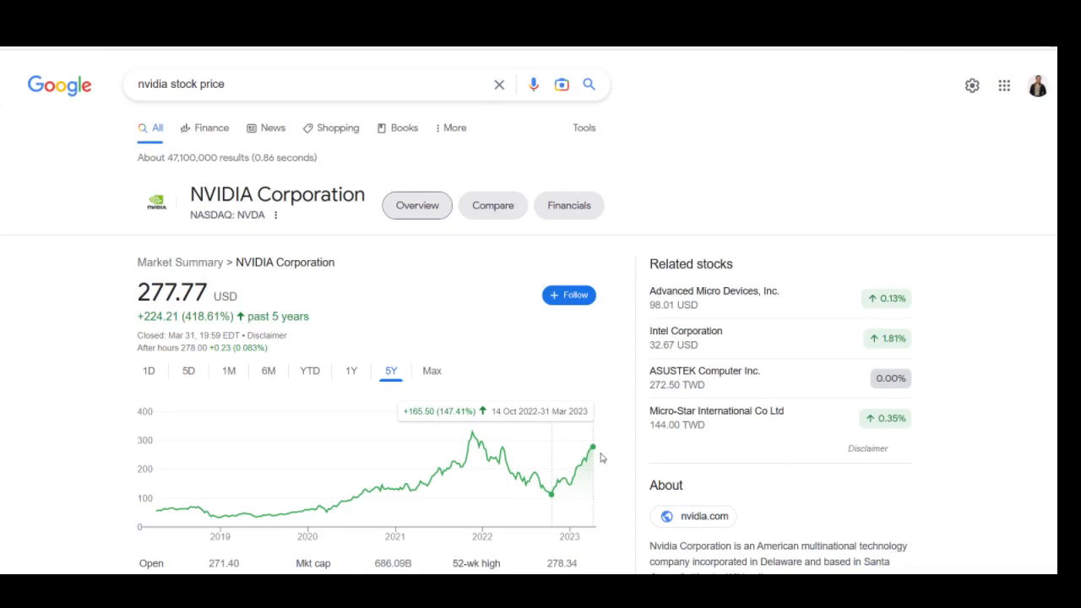
{"action": "mouse_move", "coordinate": [594, 446]}
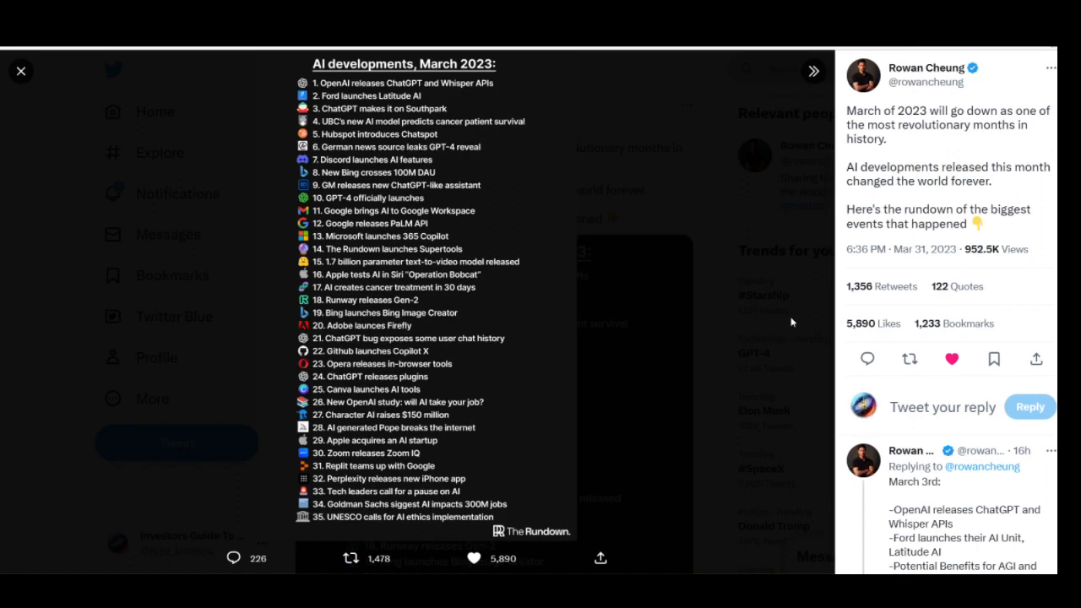
{"action": "mouse_move", "coordinate": [415, 512]}
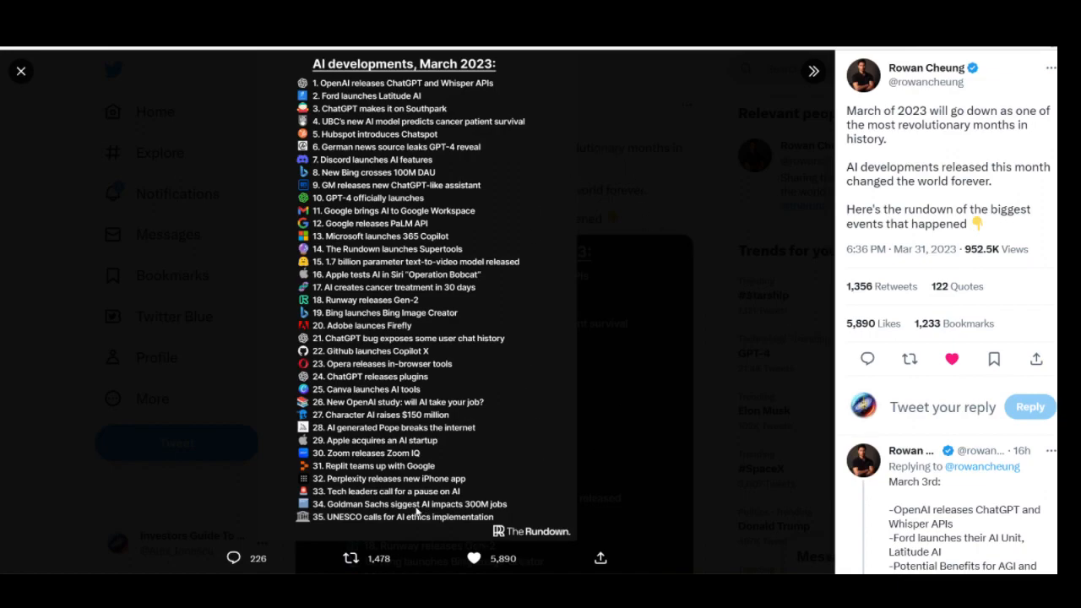
{"action": "mouse_move", "coordinate": [647, 493]}
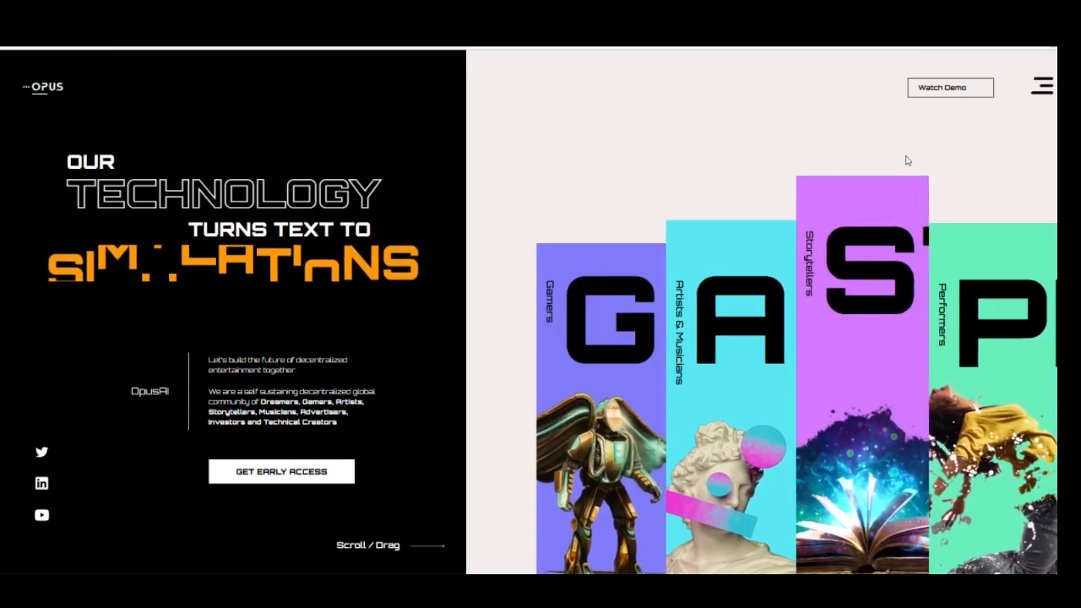
Step: Play the Opus AI landscape demo as text describing trees surrounding areas generates forest
{"action": "left_click", "coordinate": [949, 87]}
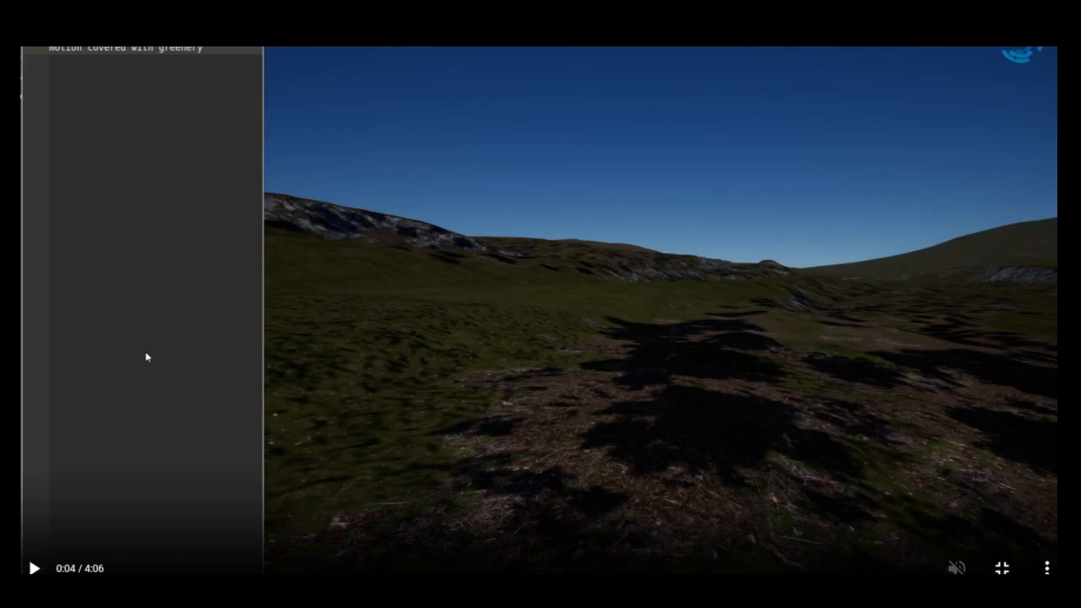
{"action": "mouse_move", "coordinate": [217, 53]}
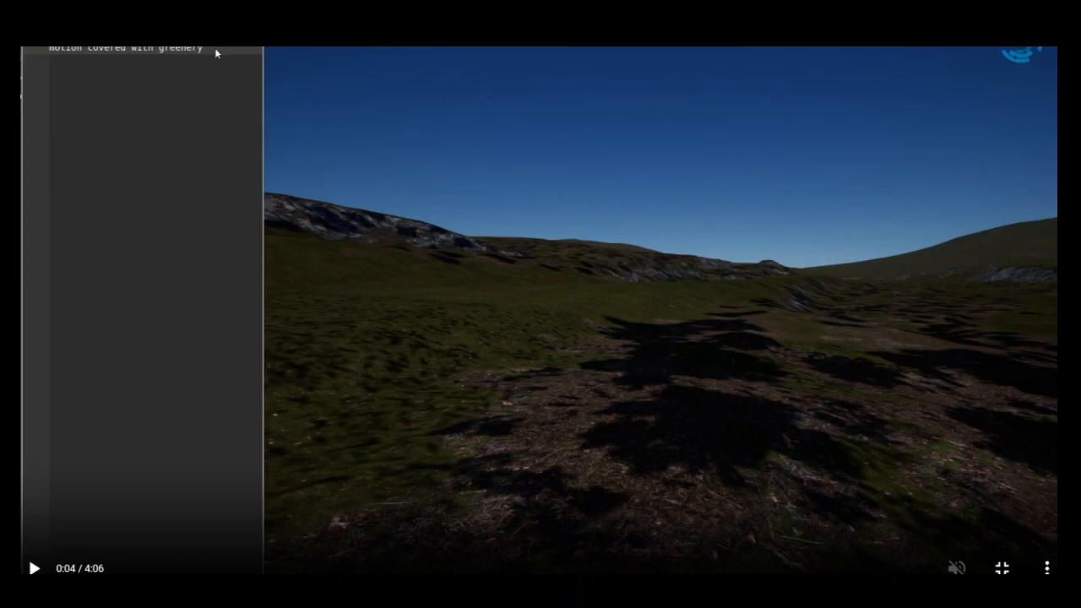
{"action": "mouse_move", "coordinate": [380, 115]}
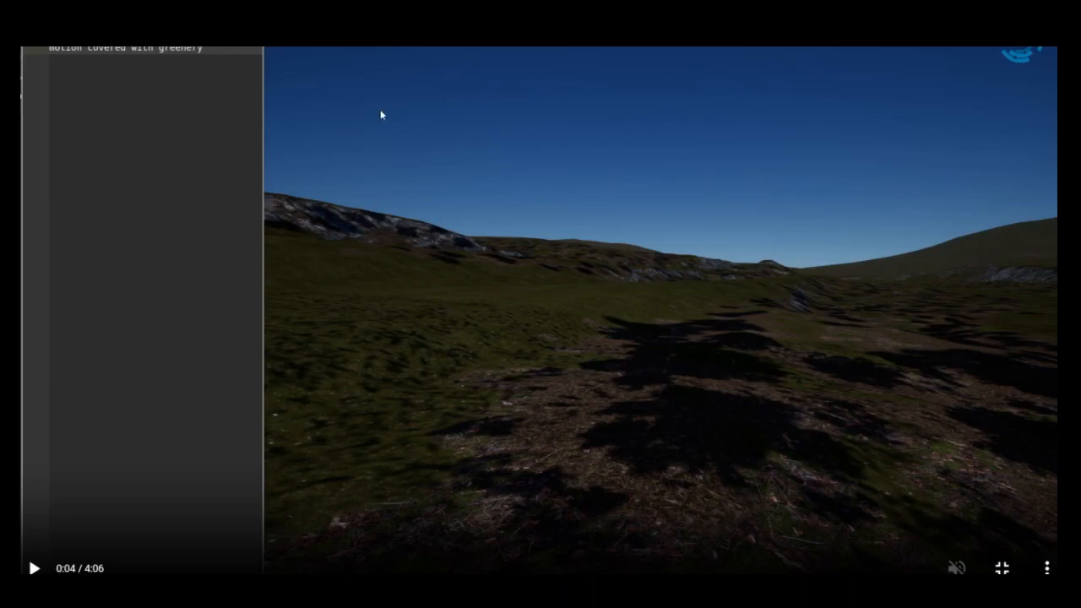
{"action": "mouse_move", "coordinate": [678, 495]}
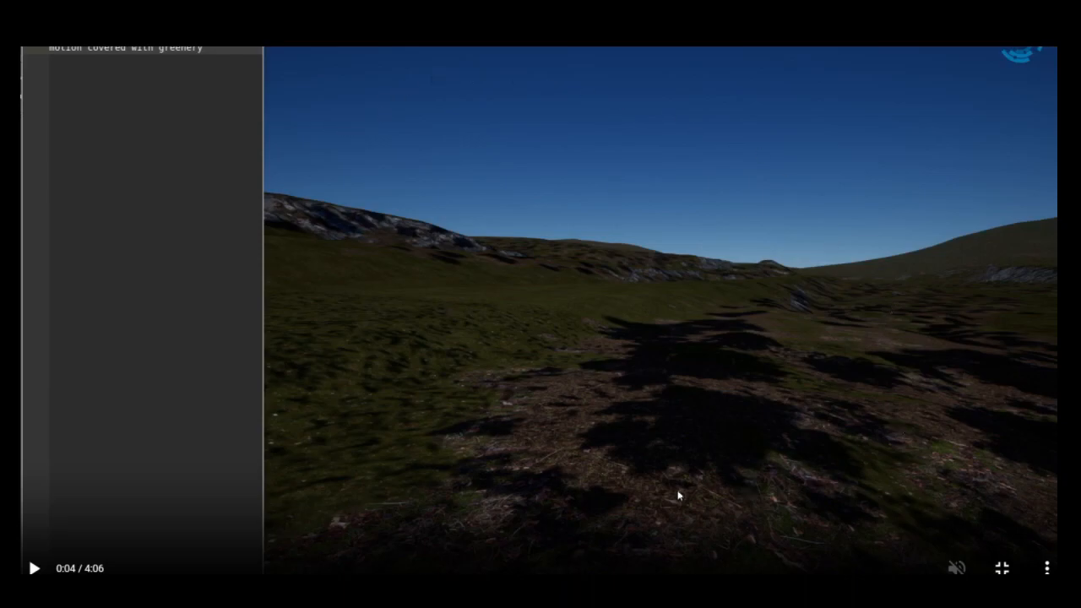
{"action": "mouse_move", "coordinate": [691, 450]}
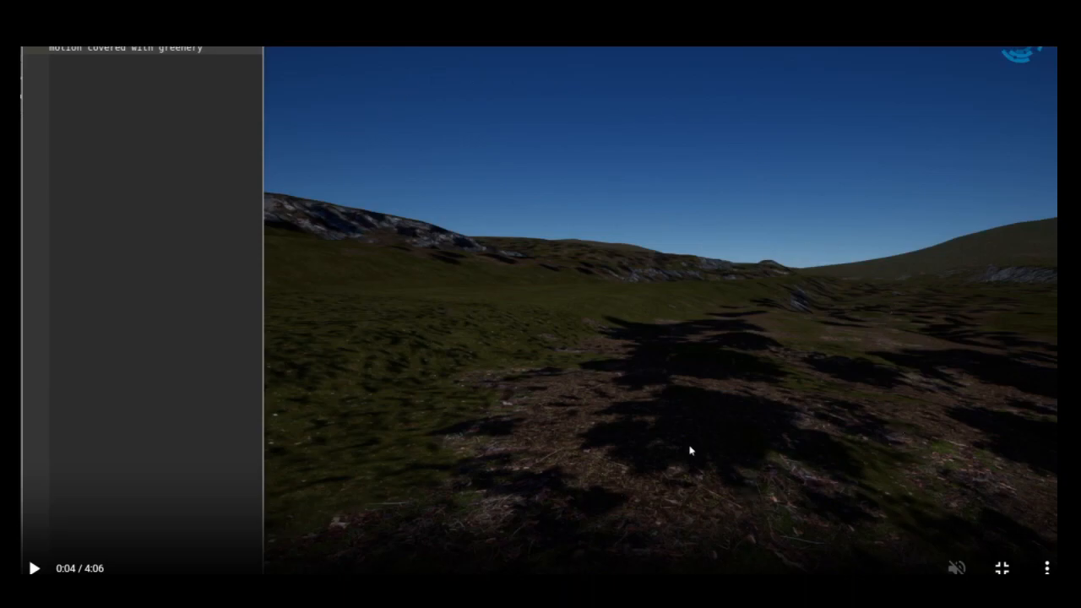
{"action": "mouse_move", "coordinate": [670, 386]}
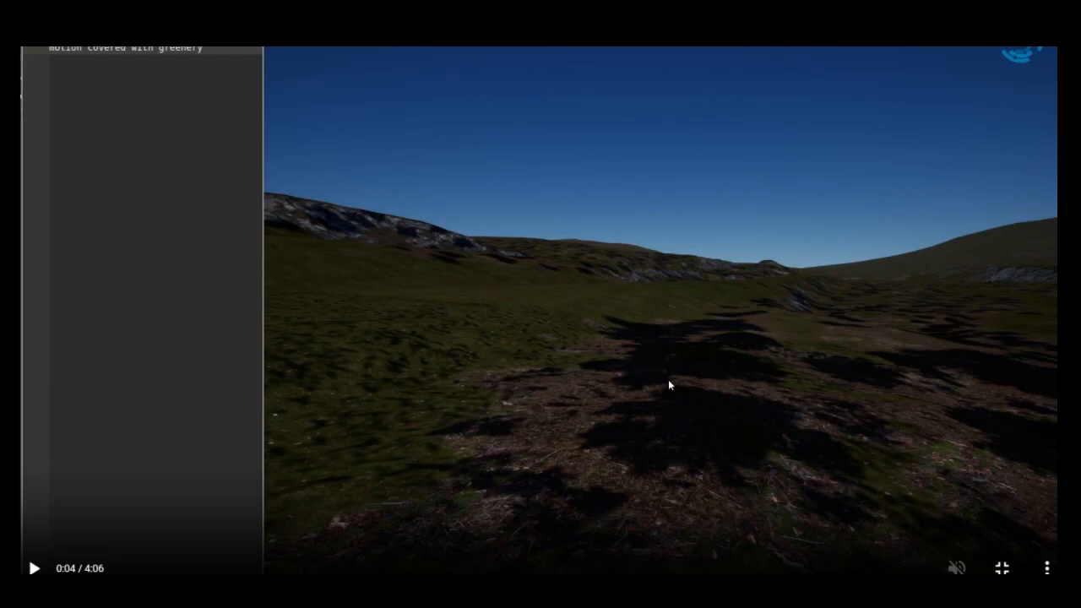
{"action": "left_click", "coordinate": [34, 568]}
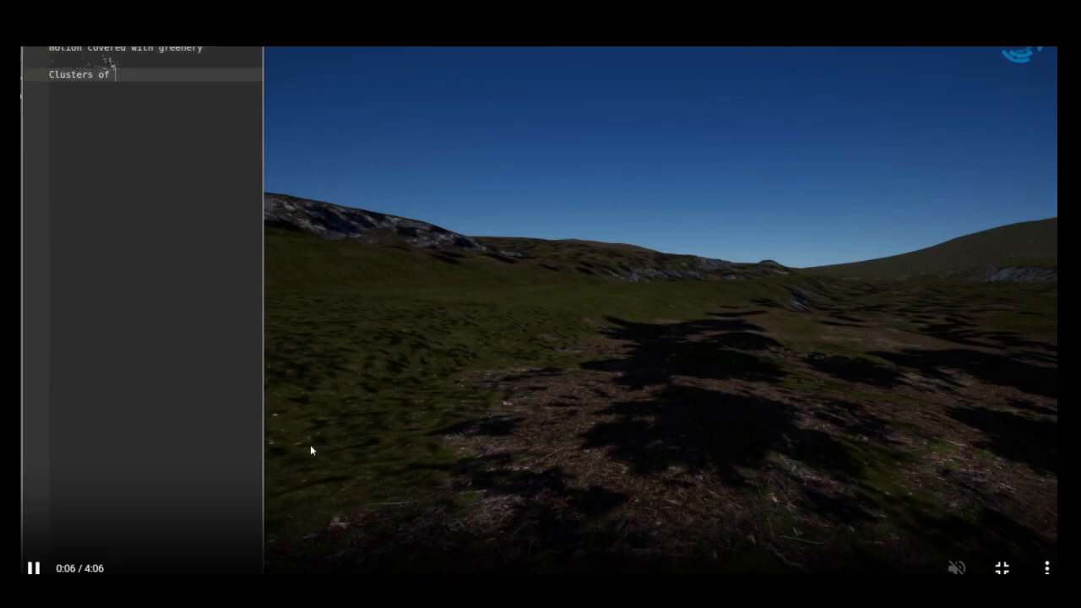
{"action": "type", "text": "trees surrounded areas with the rest covered by the fallen leaves of decaying fall"}
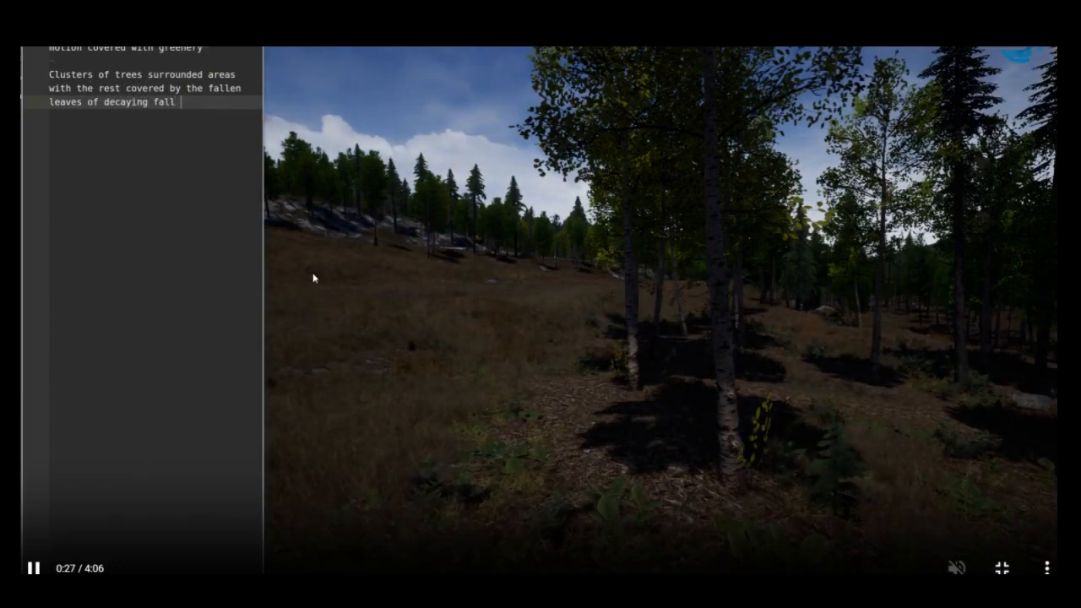
Step: Pause and resume the Chapter 2 demo as houses, driveways and parked cars appear
{"action": "type", "text": "opposite directions"}
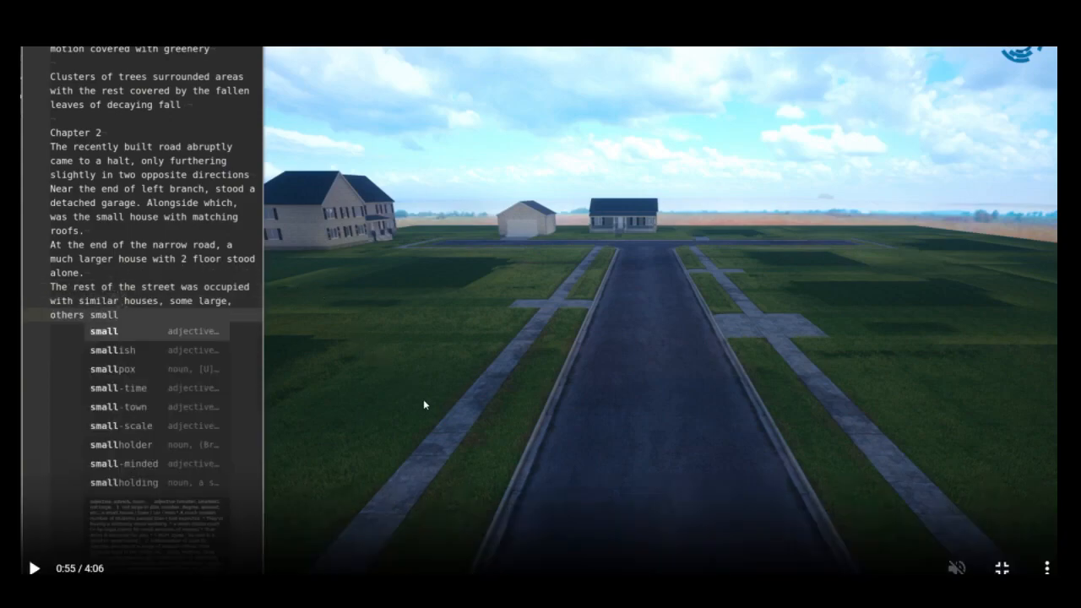
{"action": "mouse_move", "coordinate": [471, 262]}
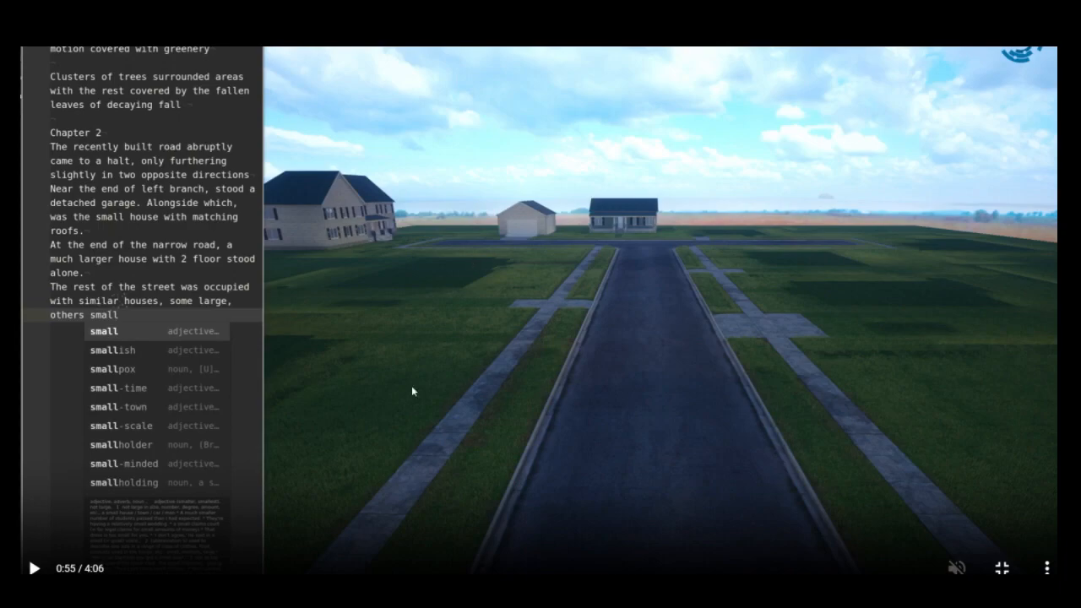
{"action": "mouse_move", "coordinate": [536, 377]}
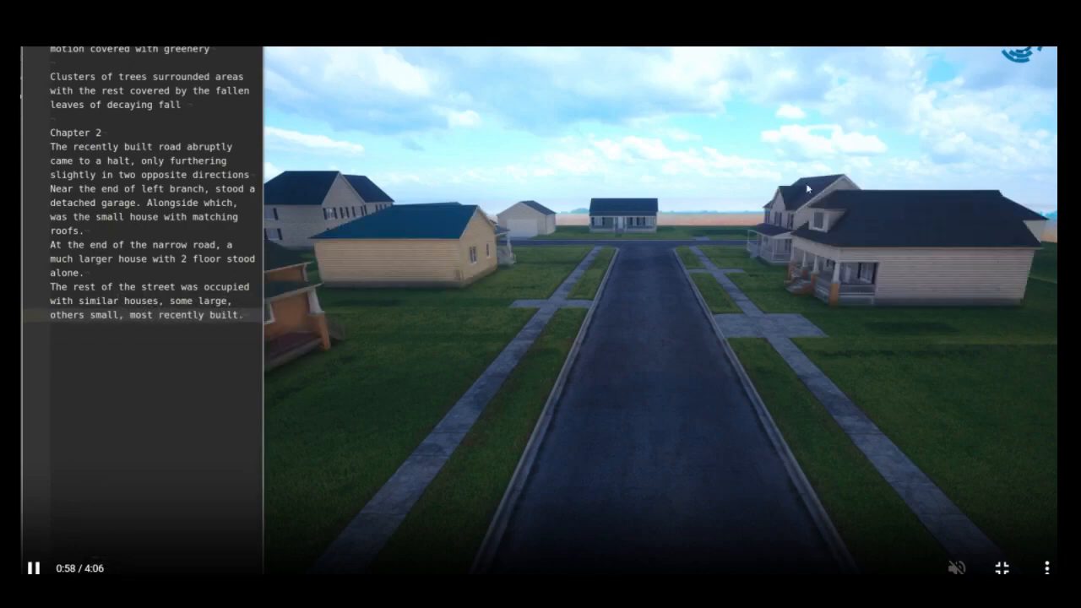
{"action": "left_click", "coordinate": [34, 568]}
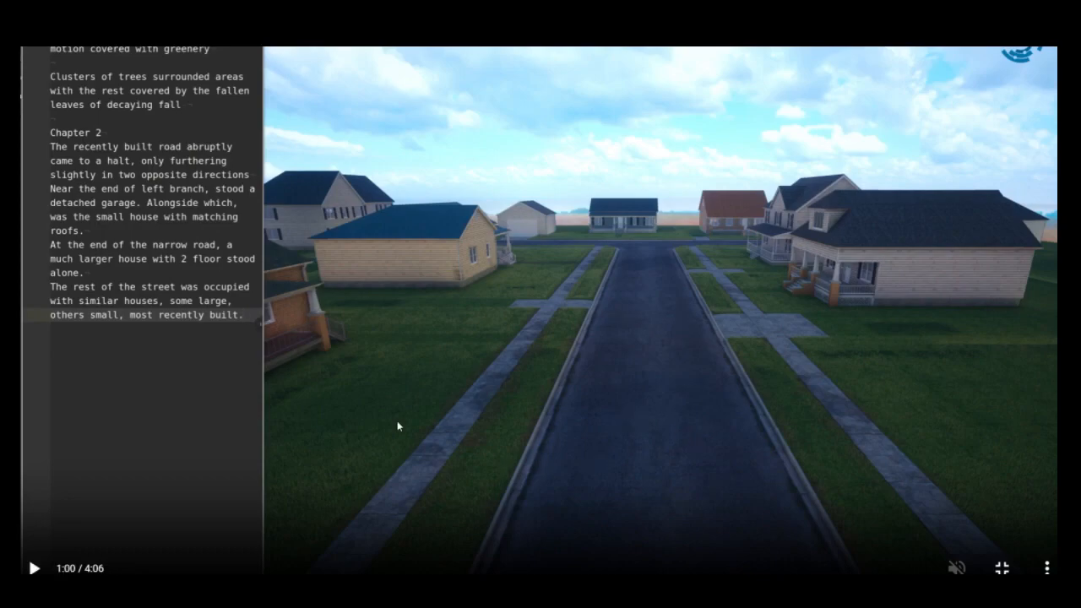
{"action": "left_click", "coordinate": [34, 567]}
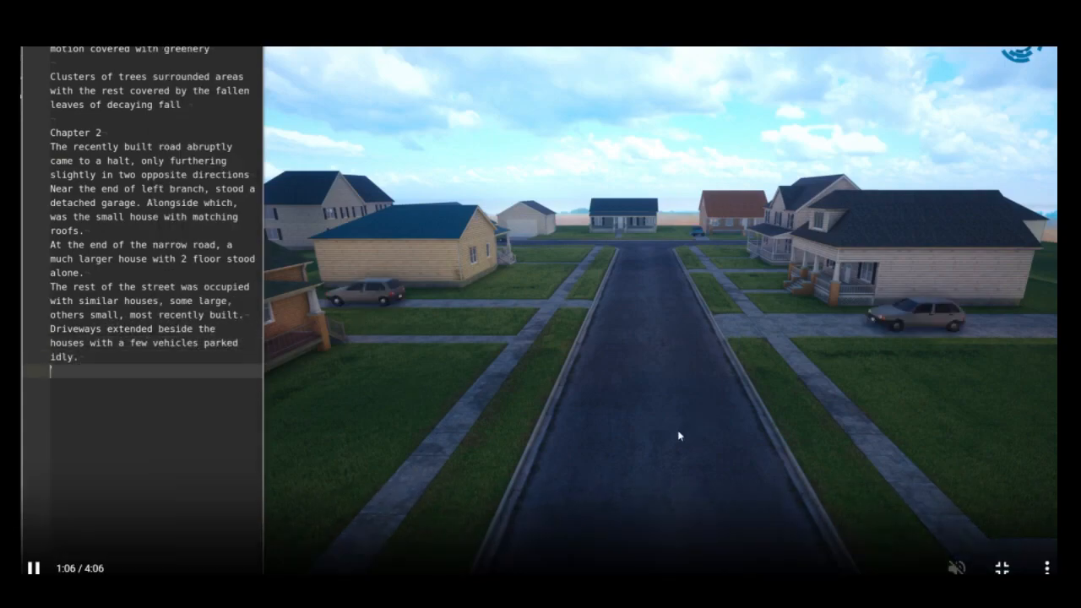
{"action": "mouse_move", "coordinate": [831, 351]}
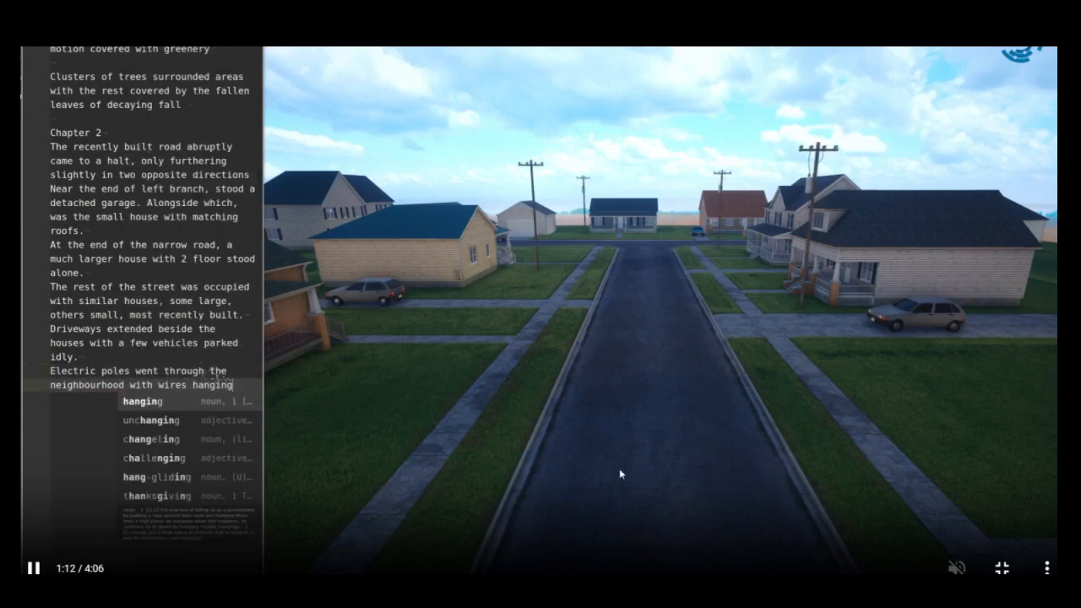
Step: Resume the suburb demo as power lines, fences, hedges and sunlight are described
{"action": "type", "text": "One could see a few trash cans beside the small fences."}
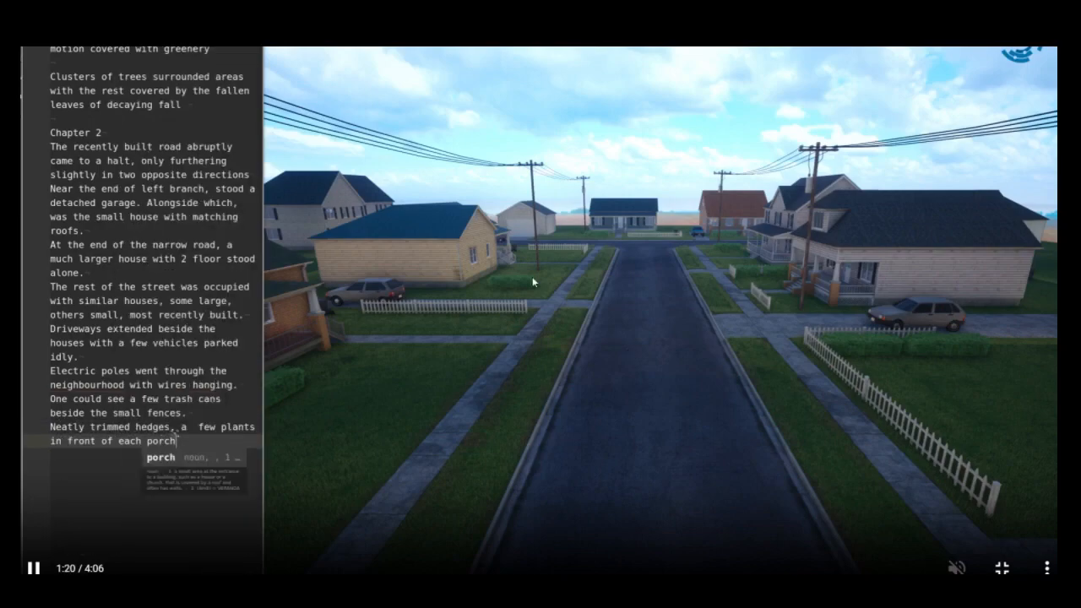
{"action": "mouse_move", "coordinate": [634, 382]}
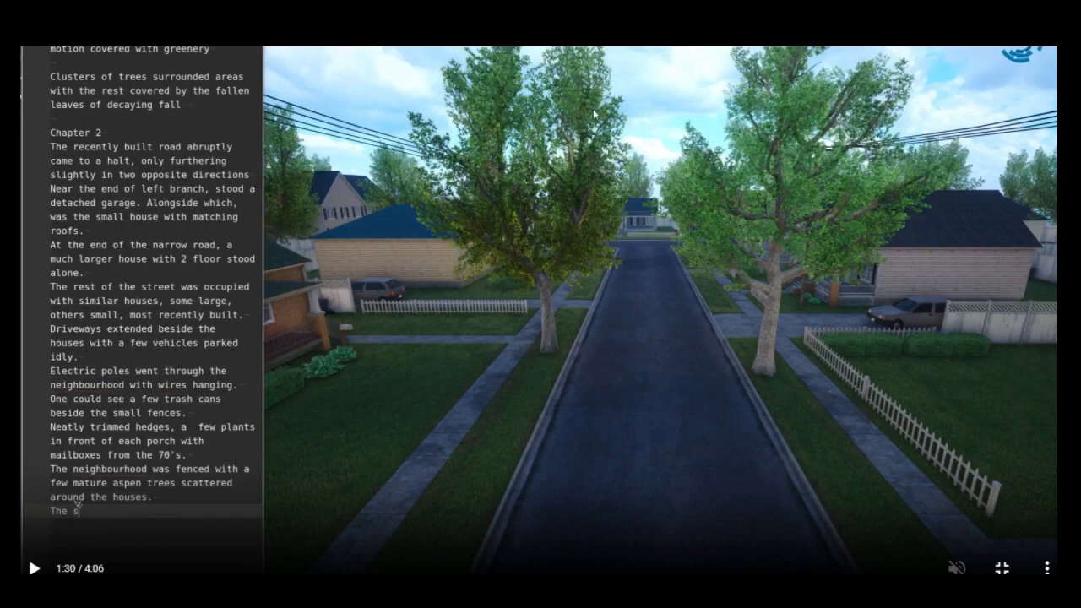
{"action": "mouse_move", "coordinate": [718, 494]}
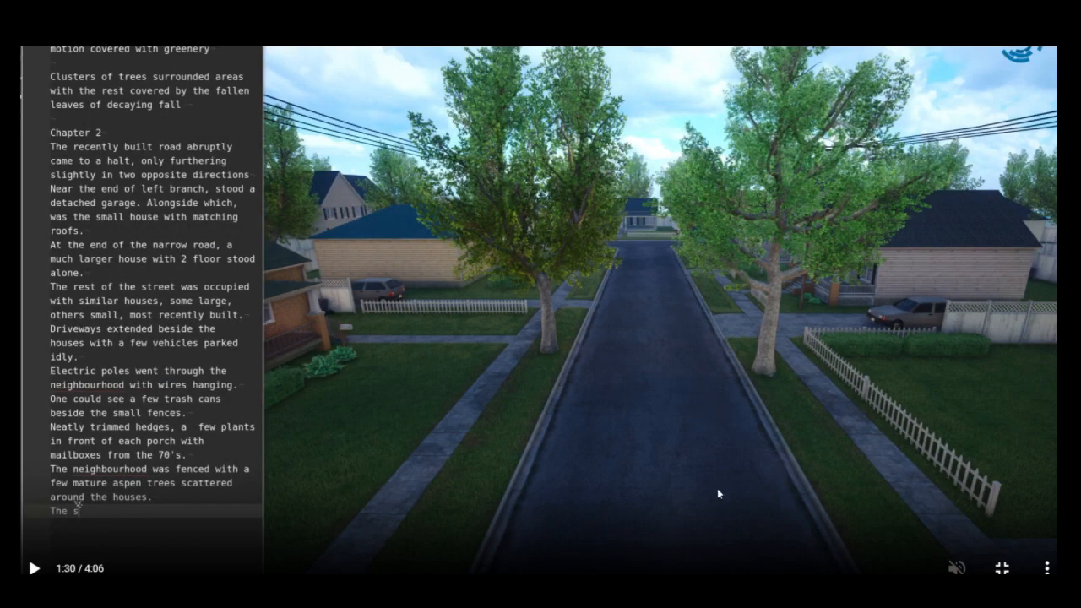
{"action": "mouse_move", "coordinate": [710, 471]}
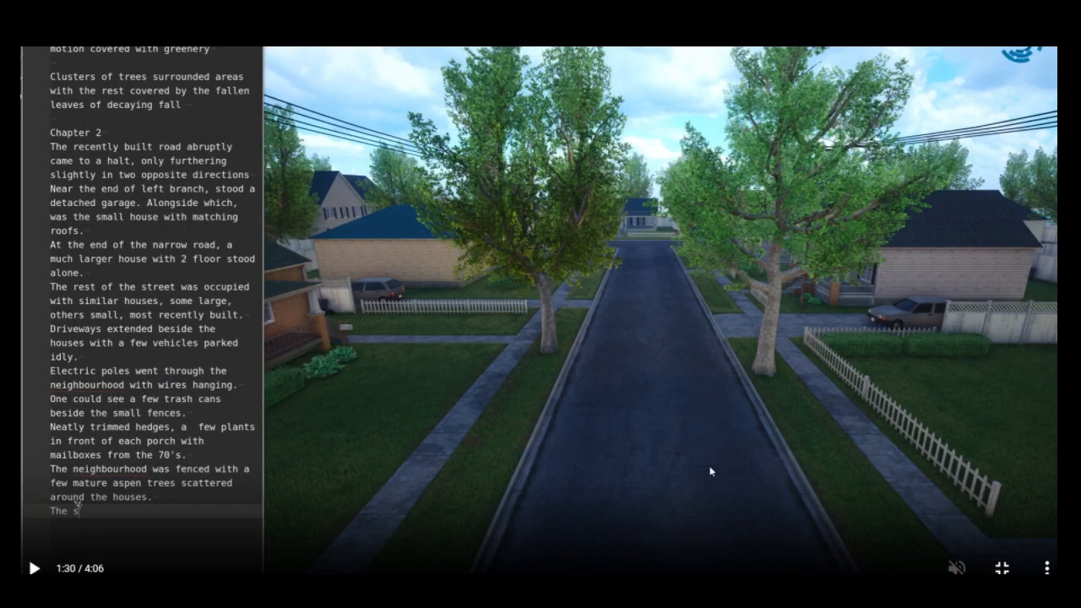
{"action": "left_click", "coordinate": [34, 568]}
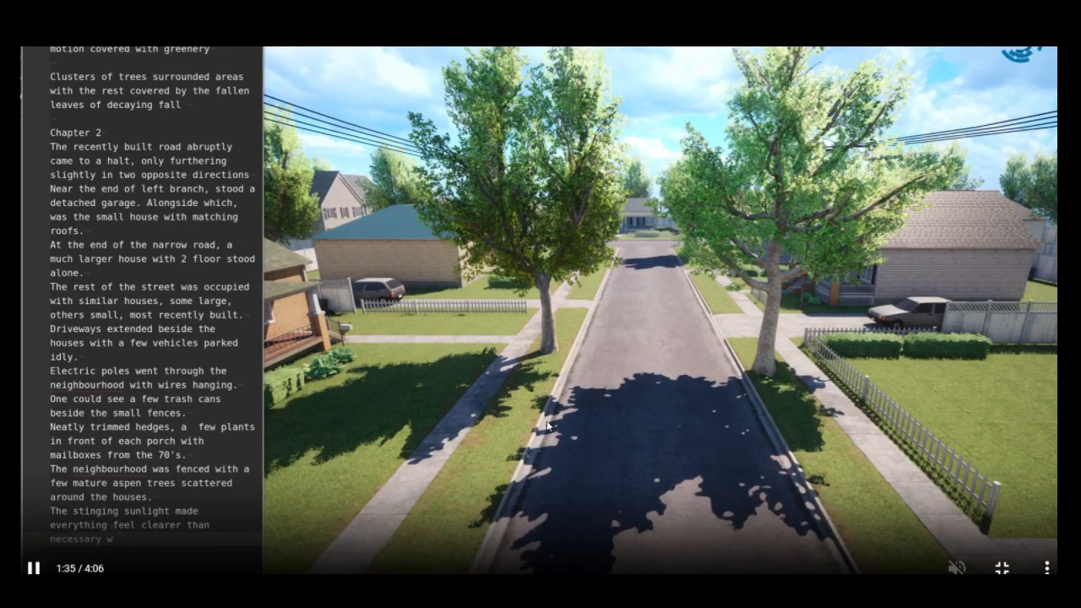
{"action": "left_click", "coordinate": [34, 567]}
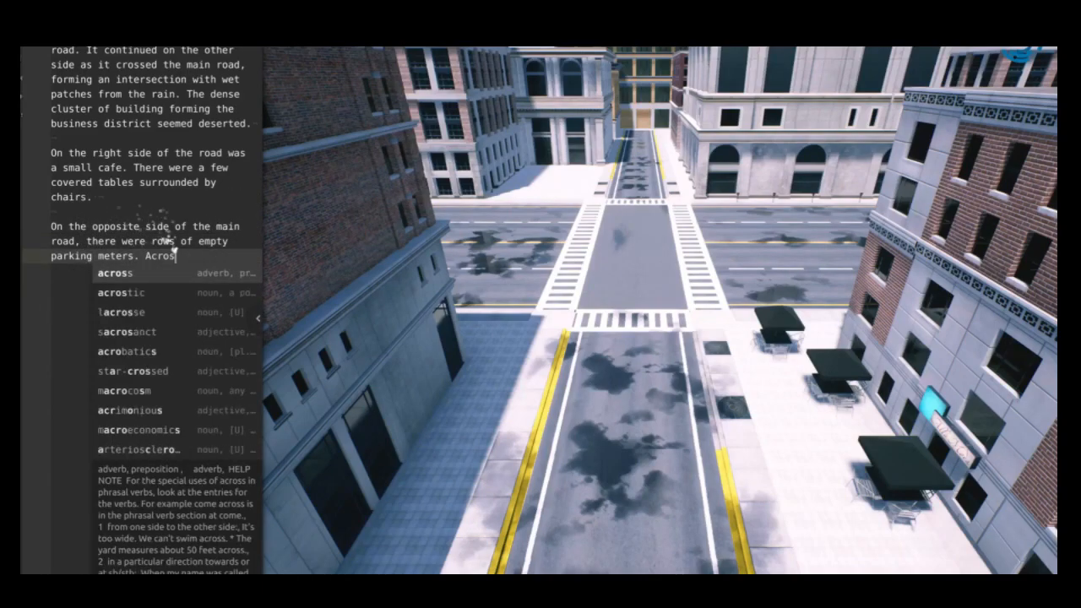
Step: Watch the city demo describe the side-street cafe, L-shaped planter and streetlights, double-clicking the video
{"action": "type", "text": "the cafe on the side street, an L shap"}
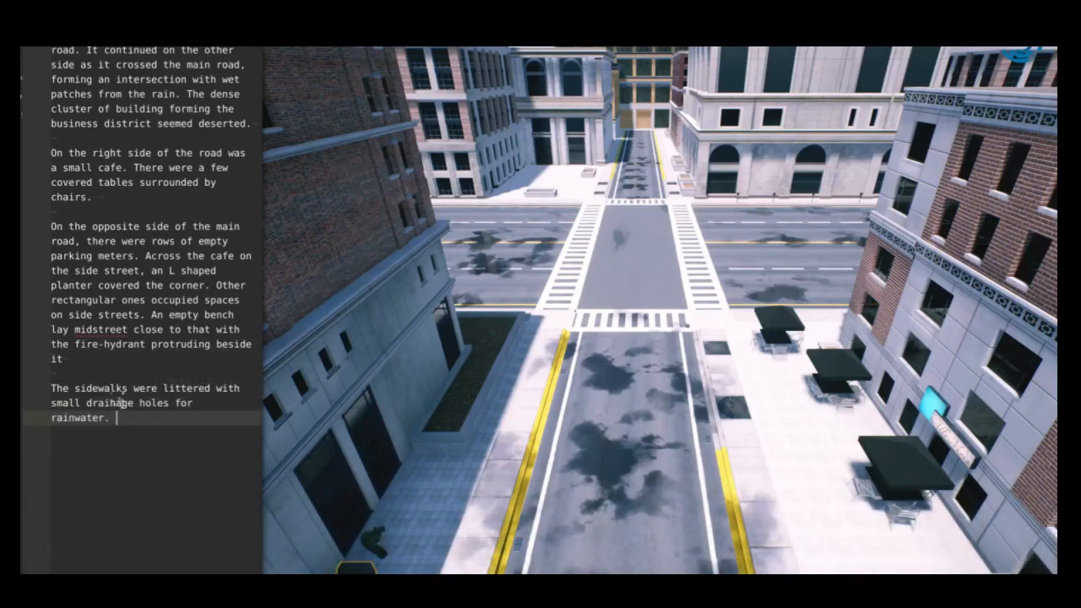
{"action": "type", "text": "marked"}
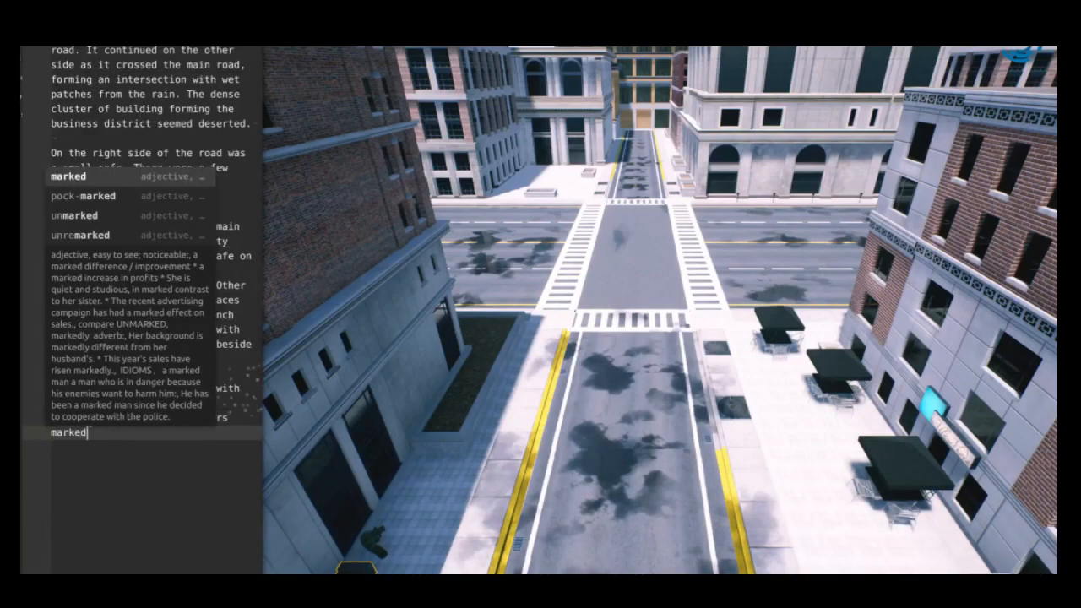
{"action": "type", "text": "larger covers in the middle"}
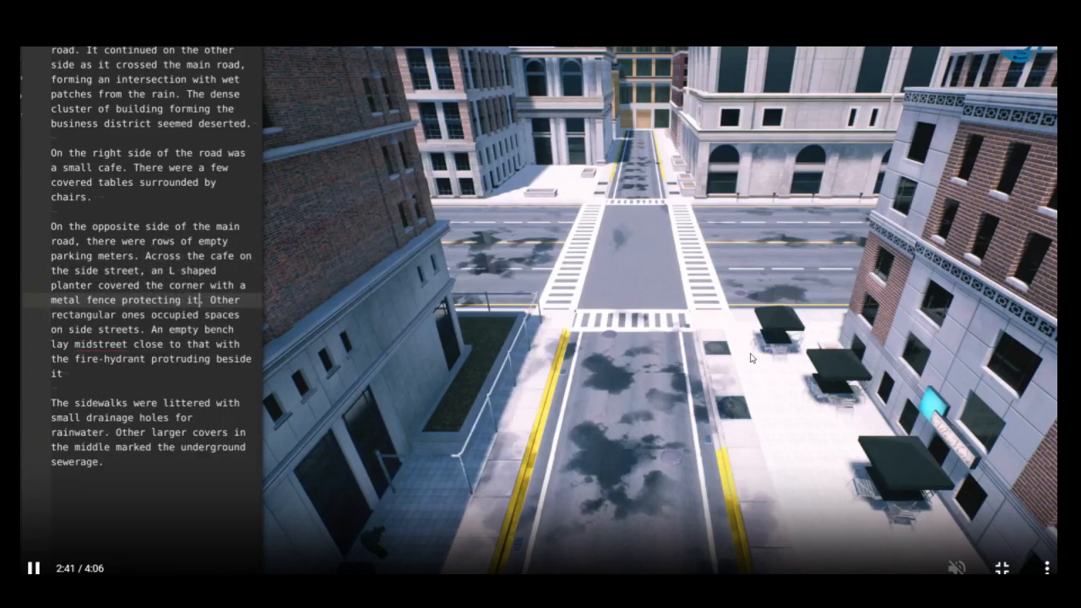
{"action": "double_click", "coordinate": [70, 329]}
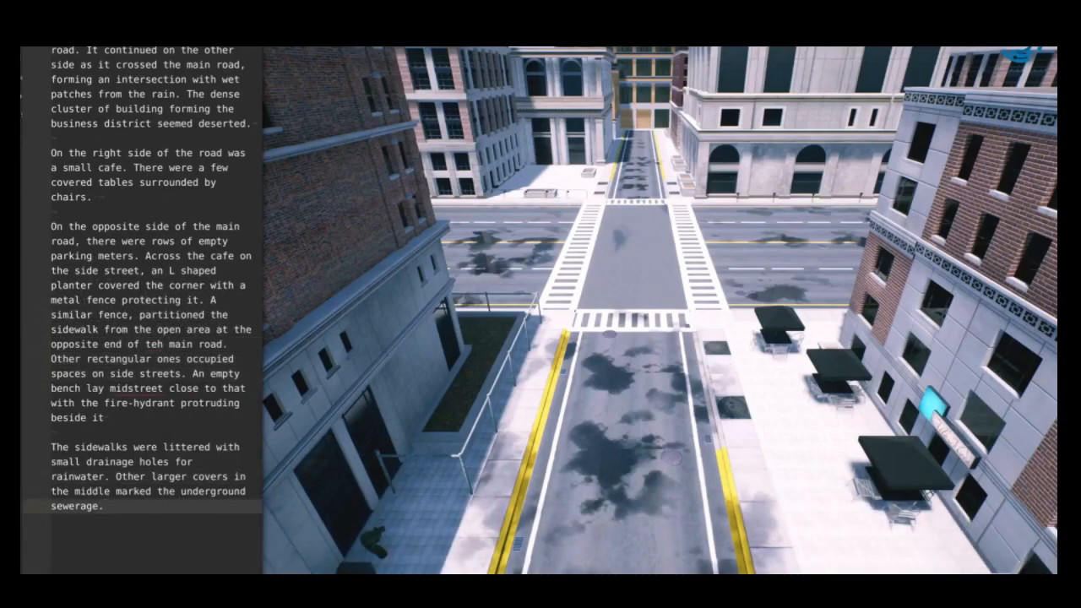
{"action": "type", "text": "Streetlights were"}
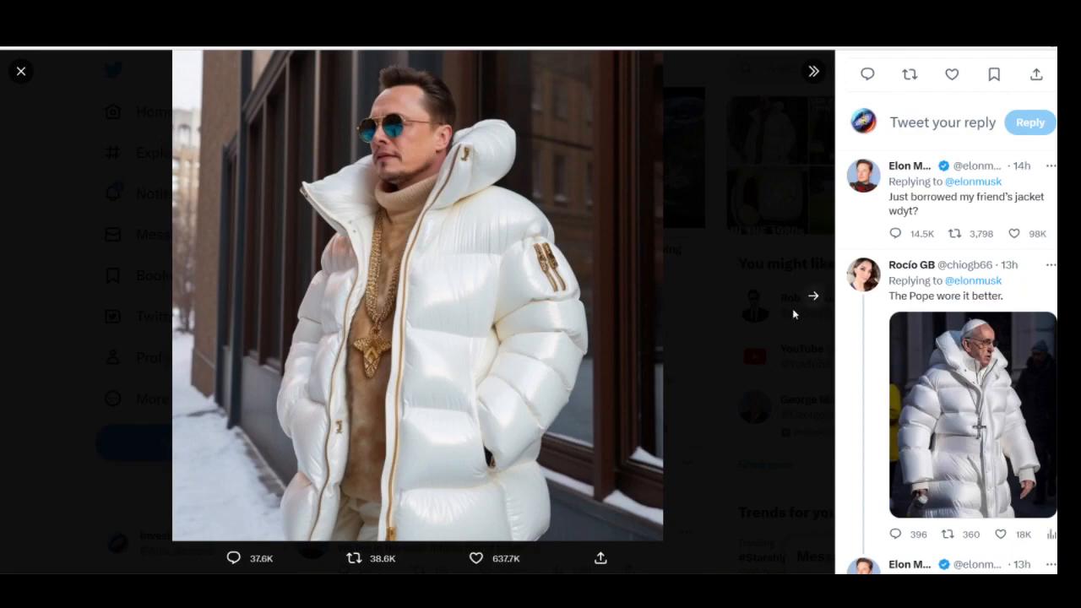
{"action": "mouse_move", "coordinate": [718, 395]}
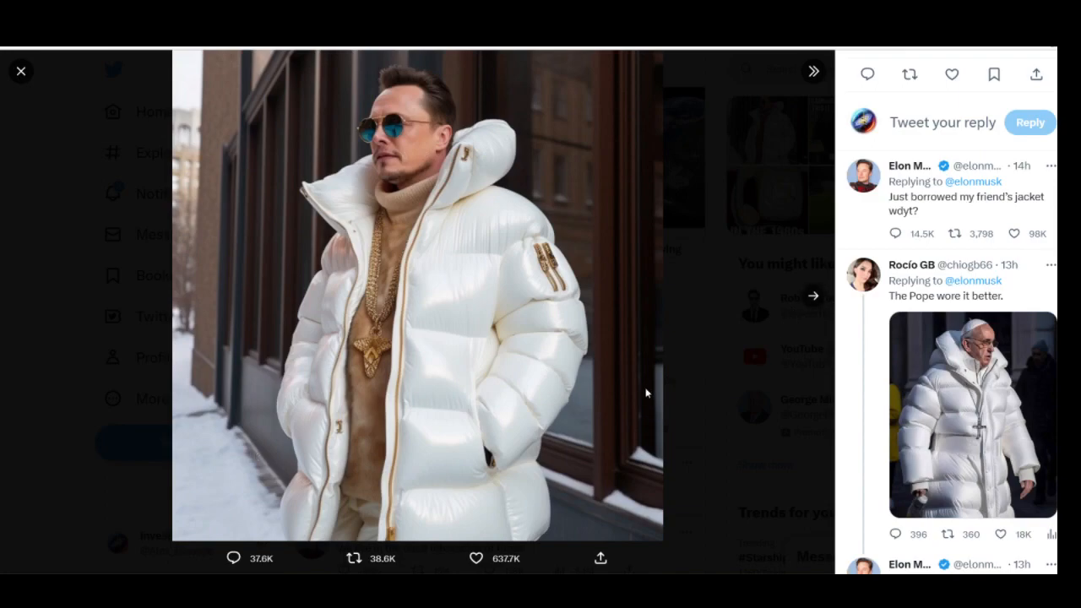
Step: View the puffer-jacket tweet's image full-size alongside its replies
{"action": "left_click", "coordinate": [368, 557]}
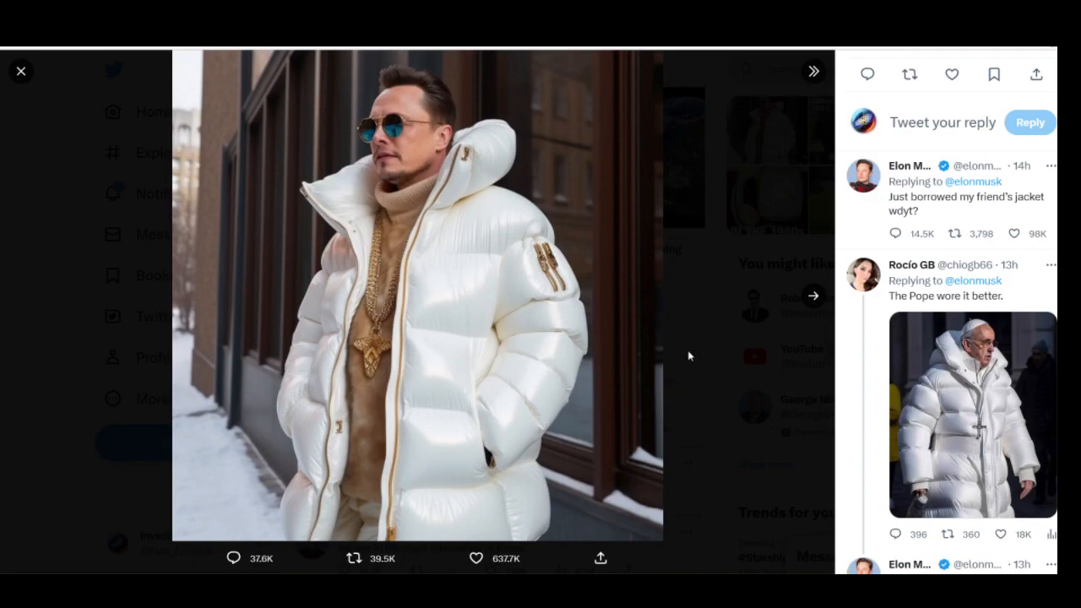